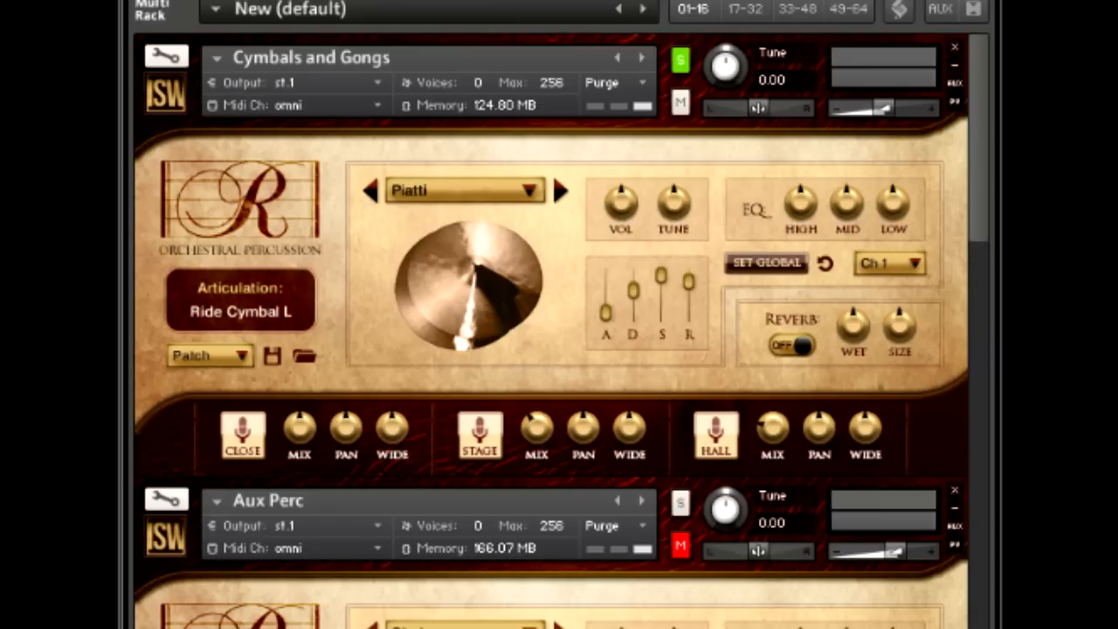
pyautogui.moveTo(886, 83)
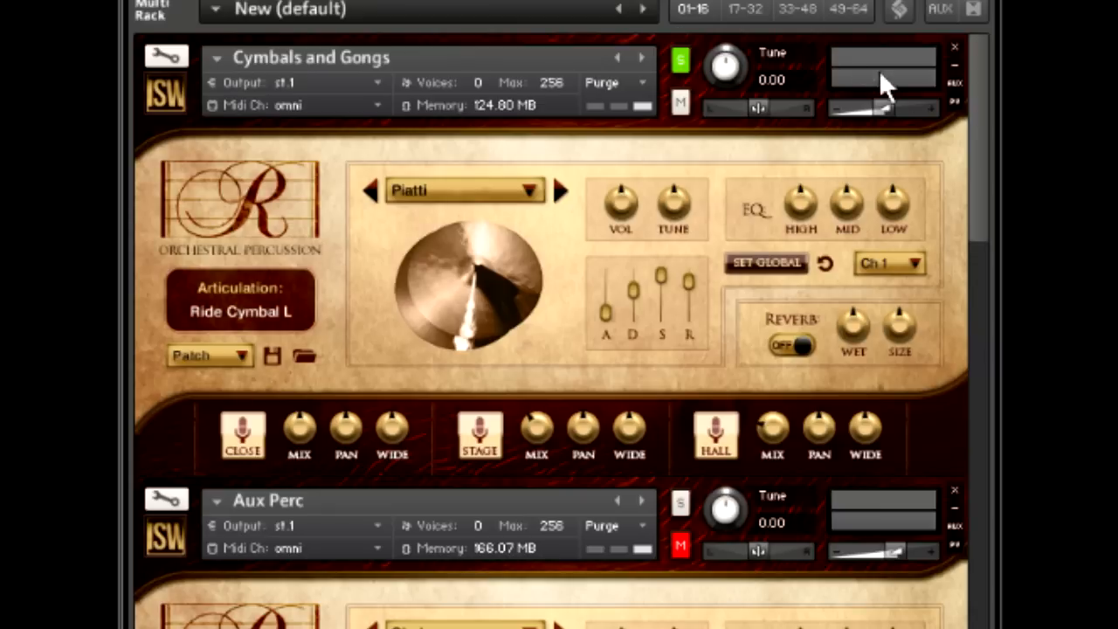
pyautogui.moveTo(982, 126)
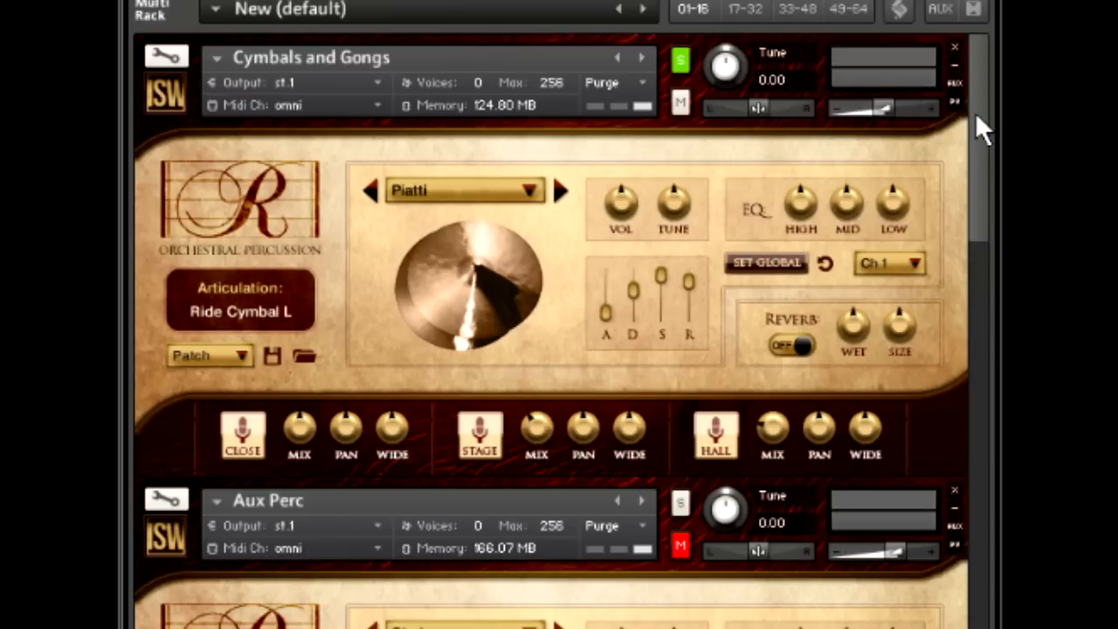
pyautogui.moveTo(306, 74)
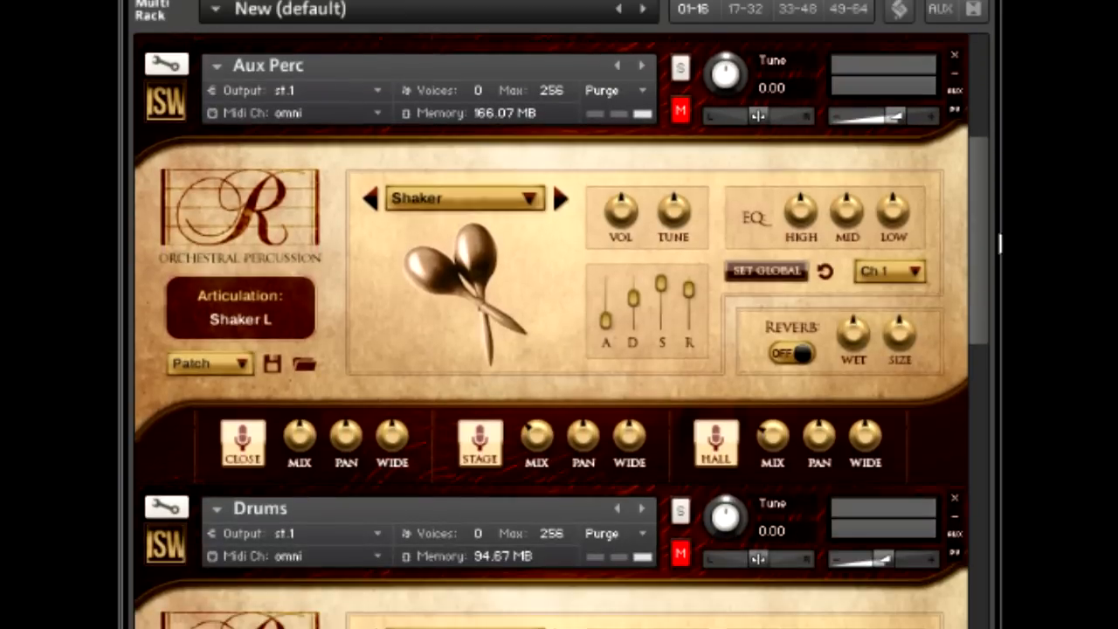
# - Scroll to Cymbals and Gongs and audition the Tam Tam sound
pyautogui.scroll(-3)
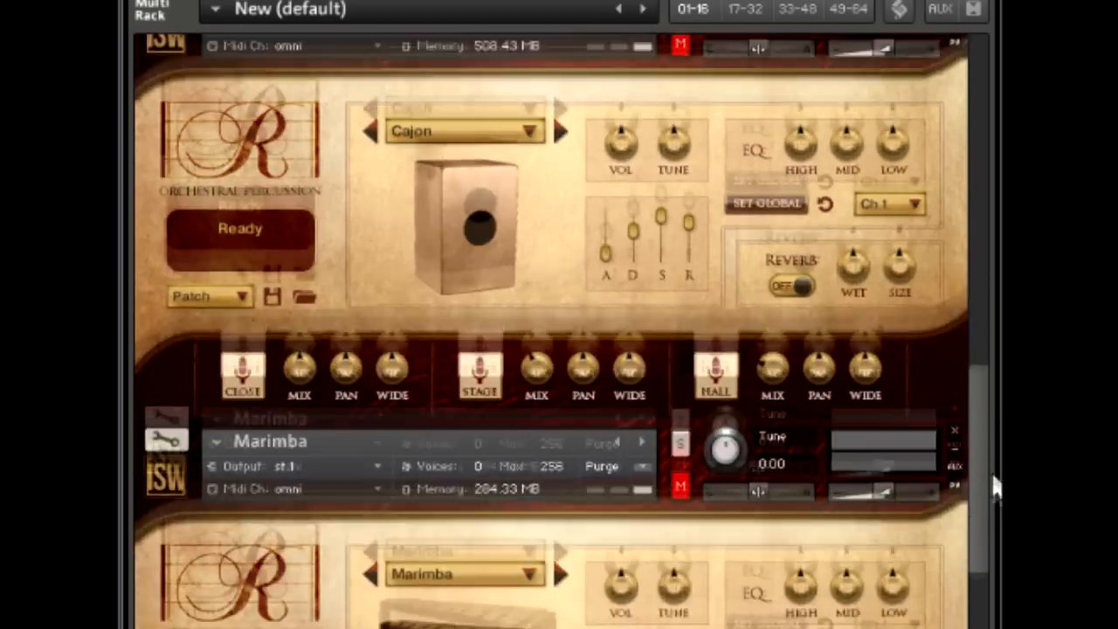
pyautogui.scroll(-3)
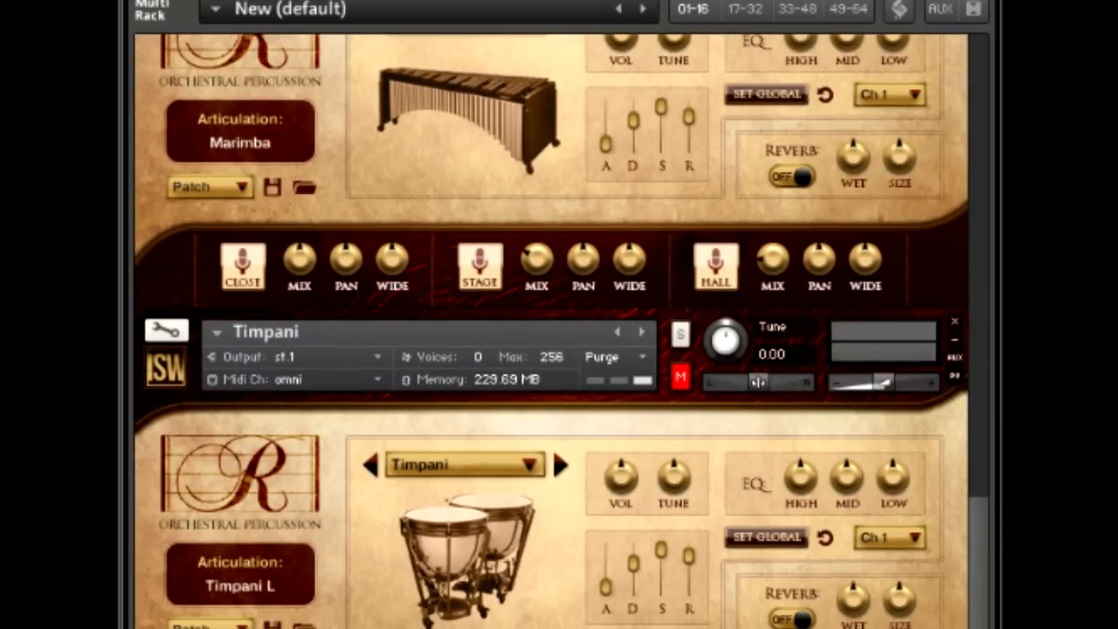
pyautogui.scroll(-3)
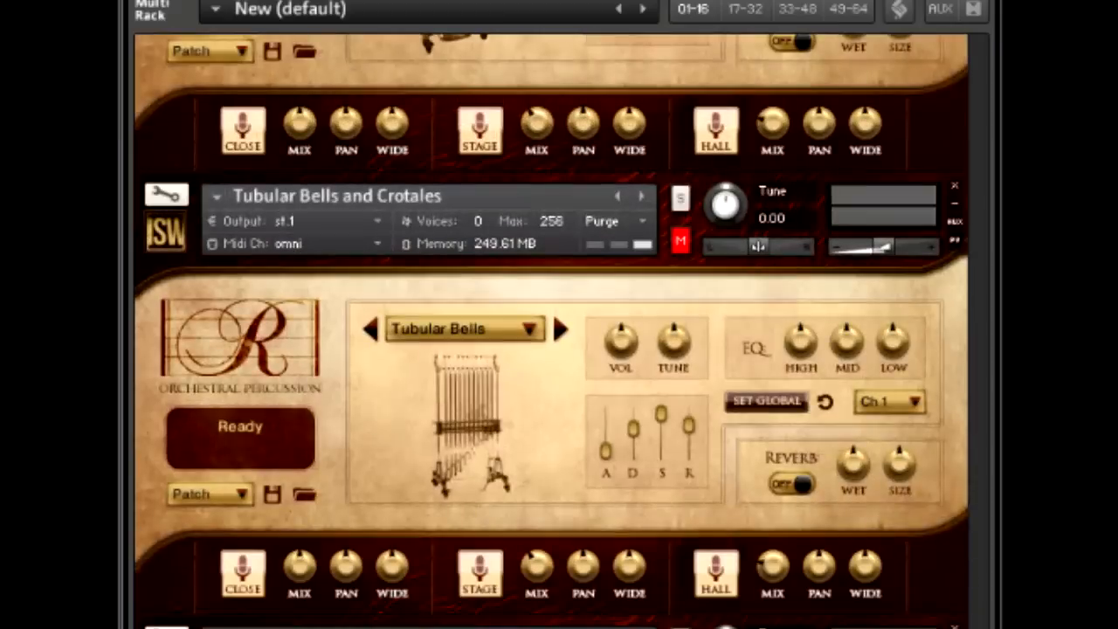
pyautogui.scroll(-3)
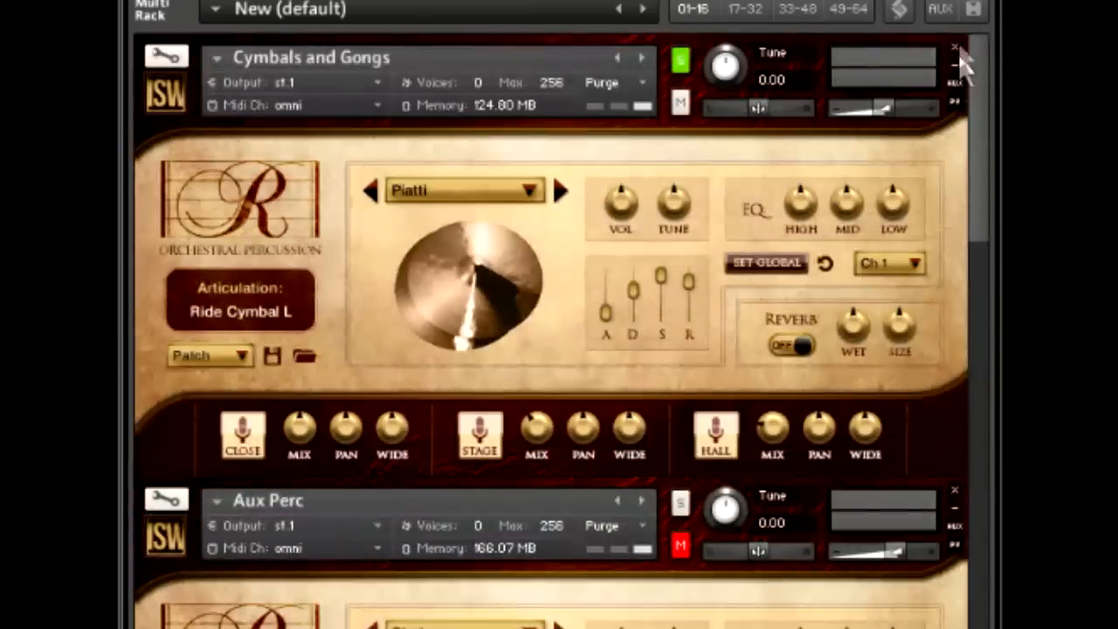
pyautogui.moveTo(454, 166)
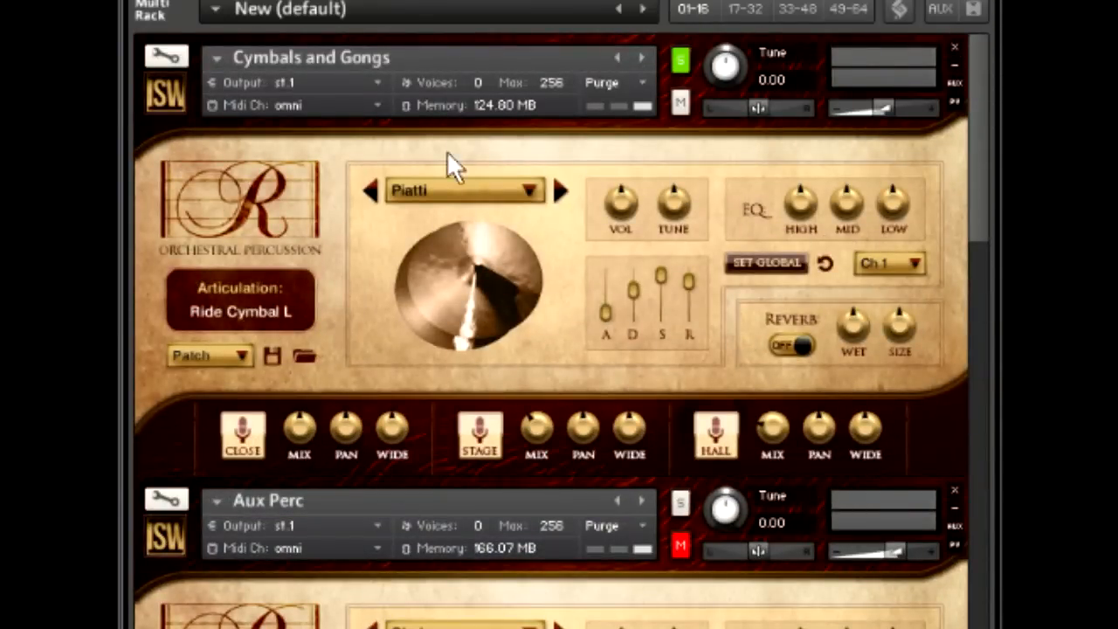
pyautogui.moveTo(489, 157)
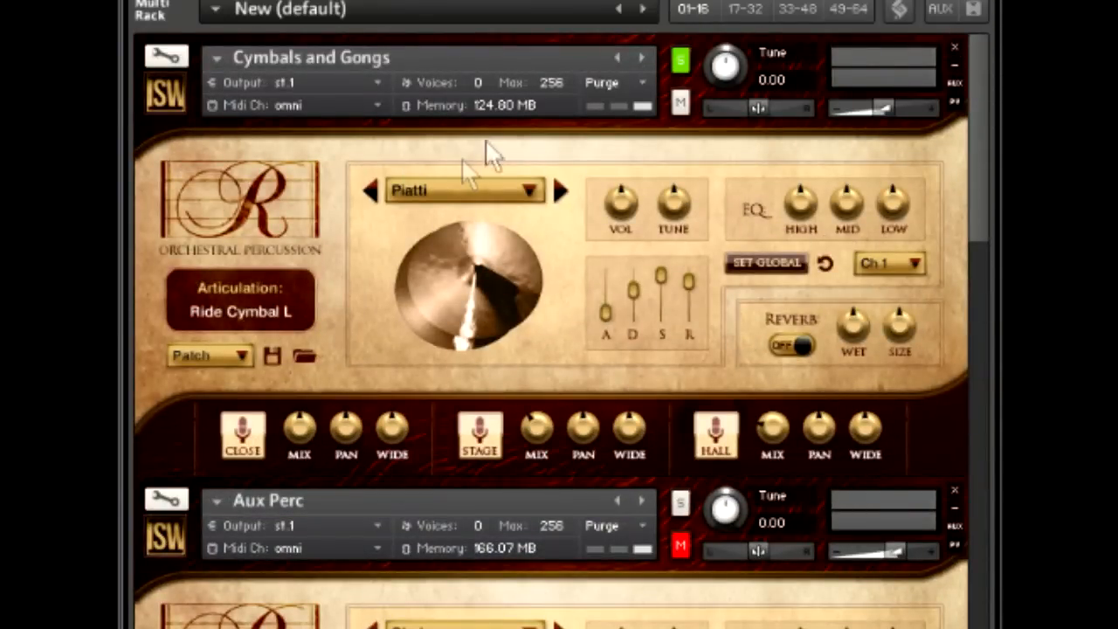
pyautogui.moveTo(380, 46)
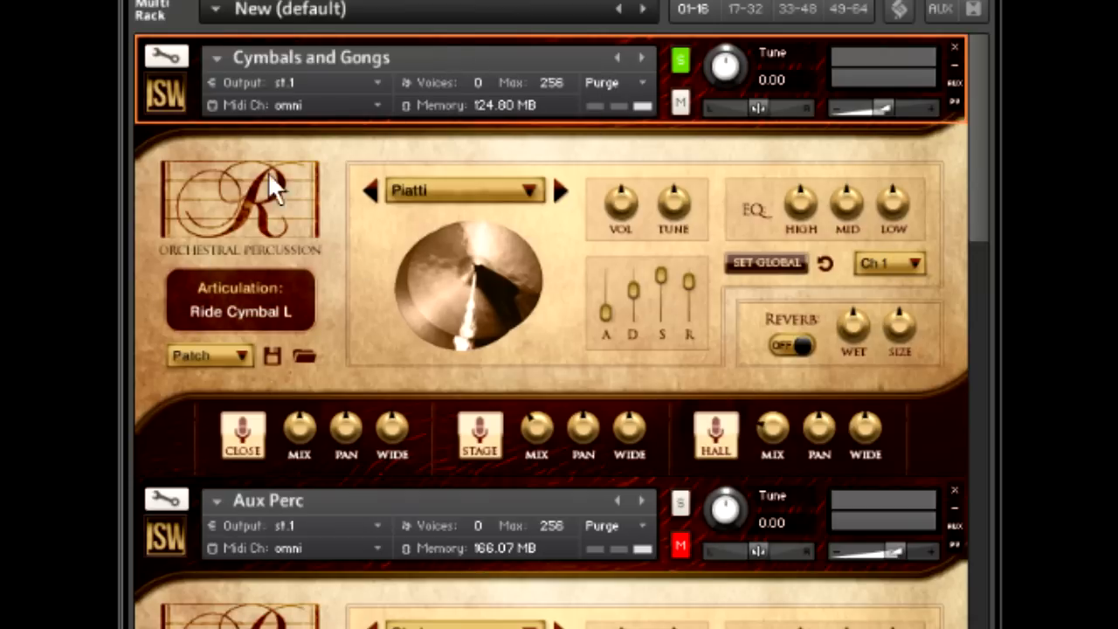
pyautogui.moveTo(961, 244)
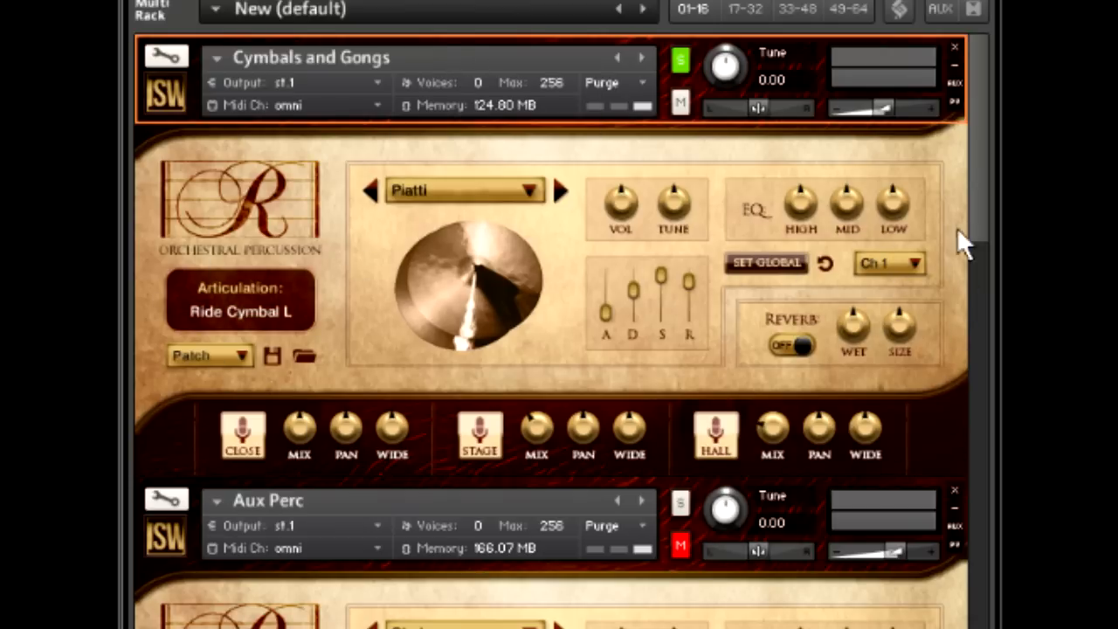
pyautogui.moveTo(524, 179)
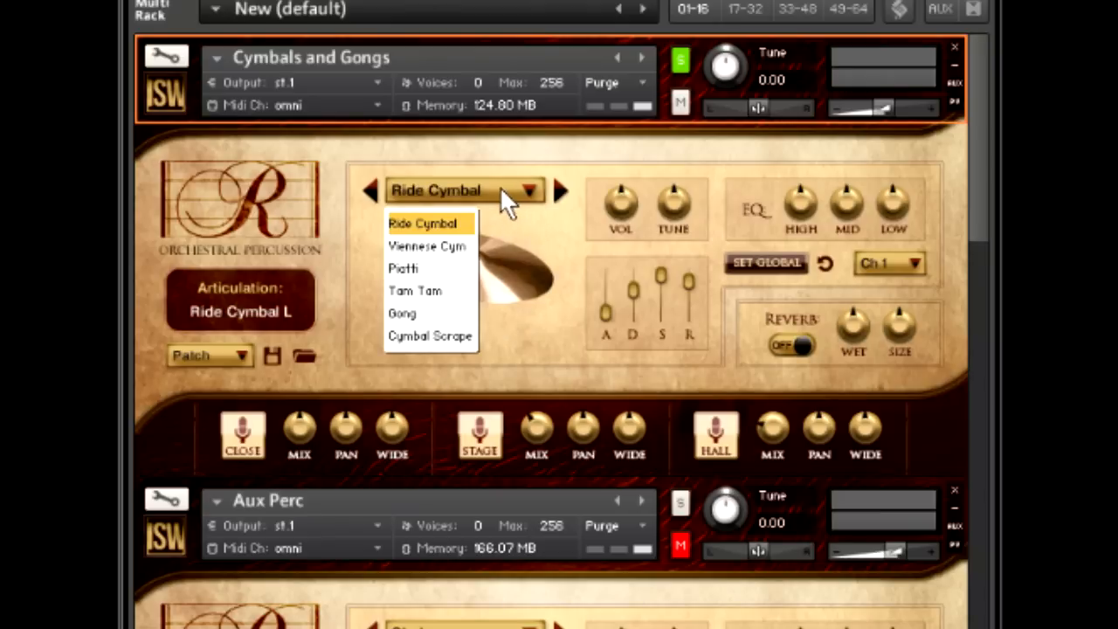
pyautogui.click(416, 291)
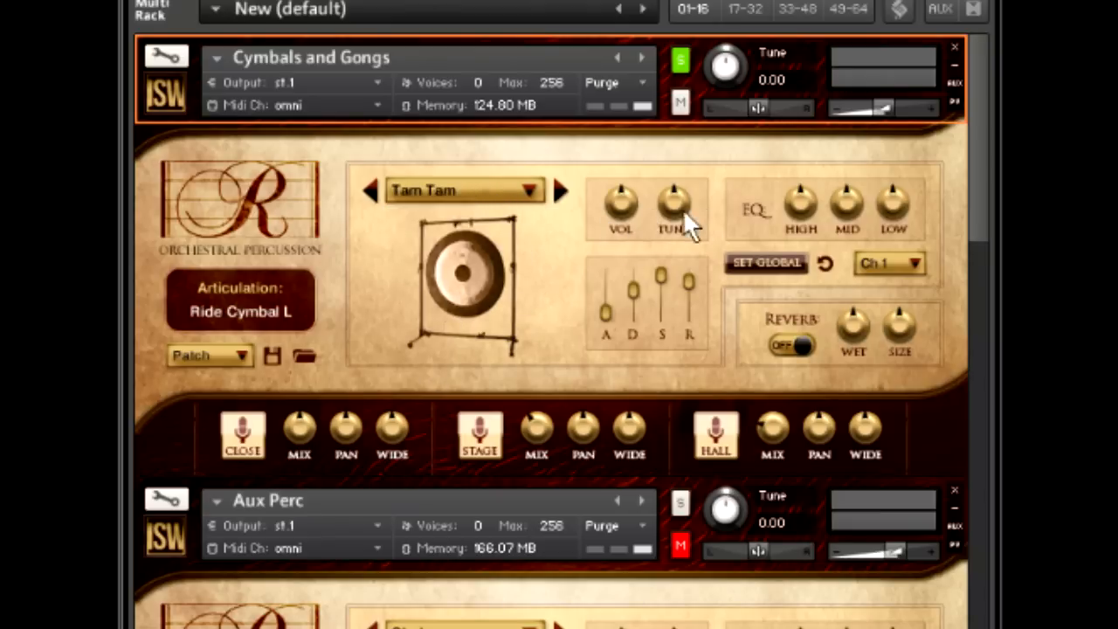
pyautogui.moveTo(573, 323)
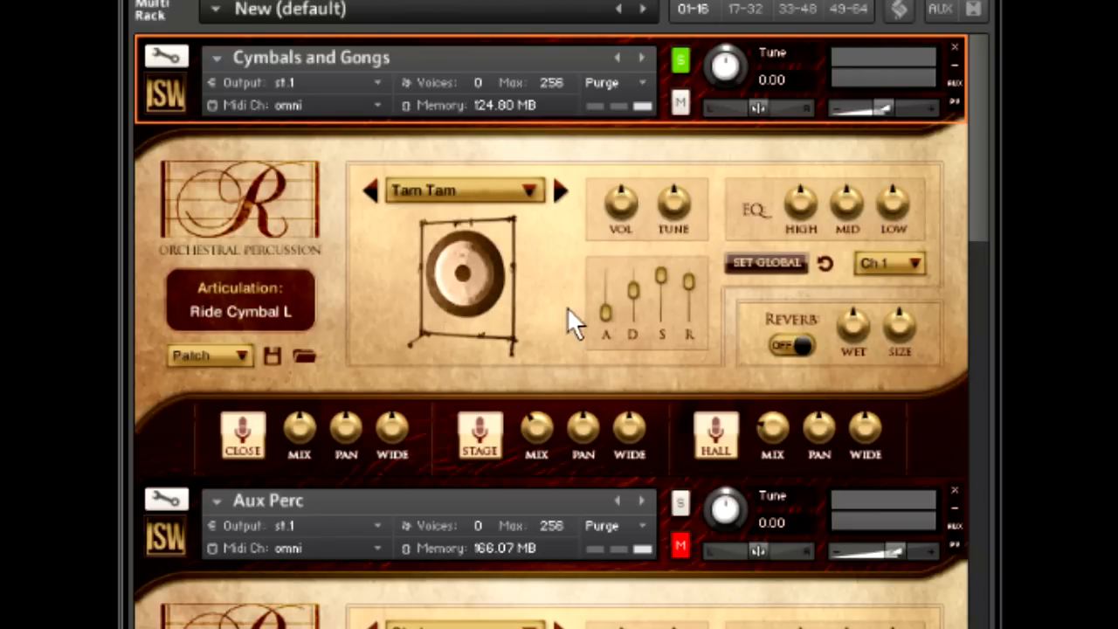
pyautogui.moveTo(899, 269)
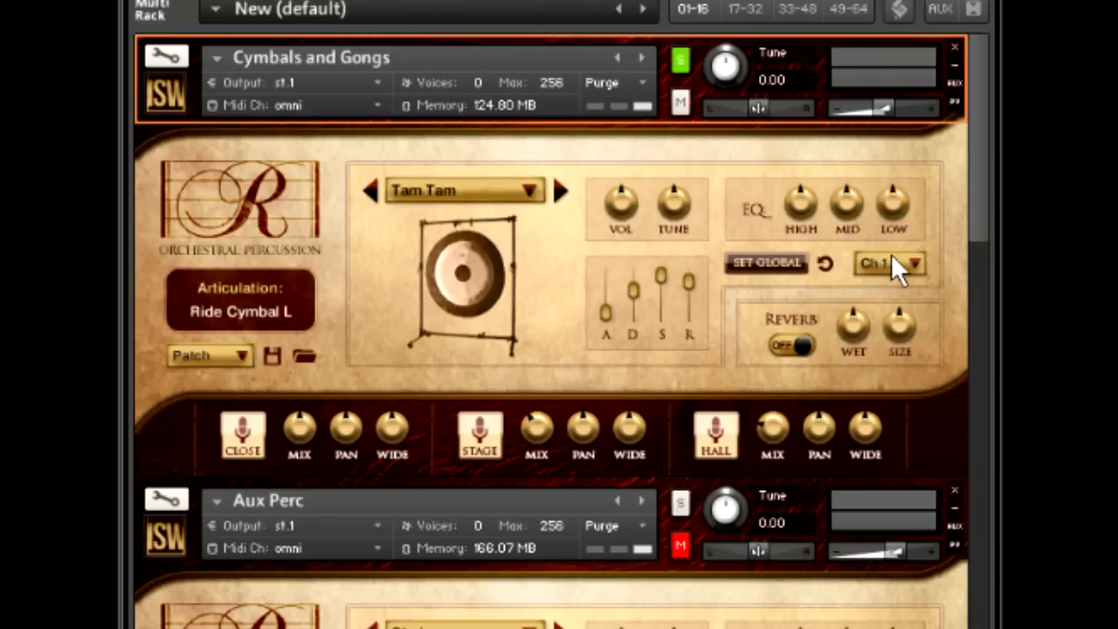
# - Keep the instrument output on Ch 1 and view the Patch preset types
pyautogui.click(889, 263)
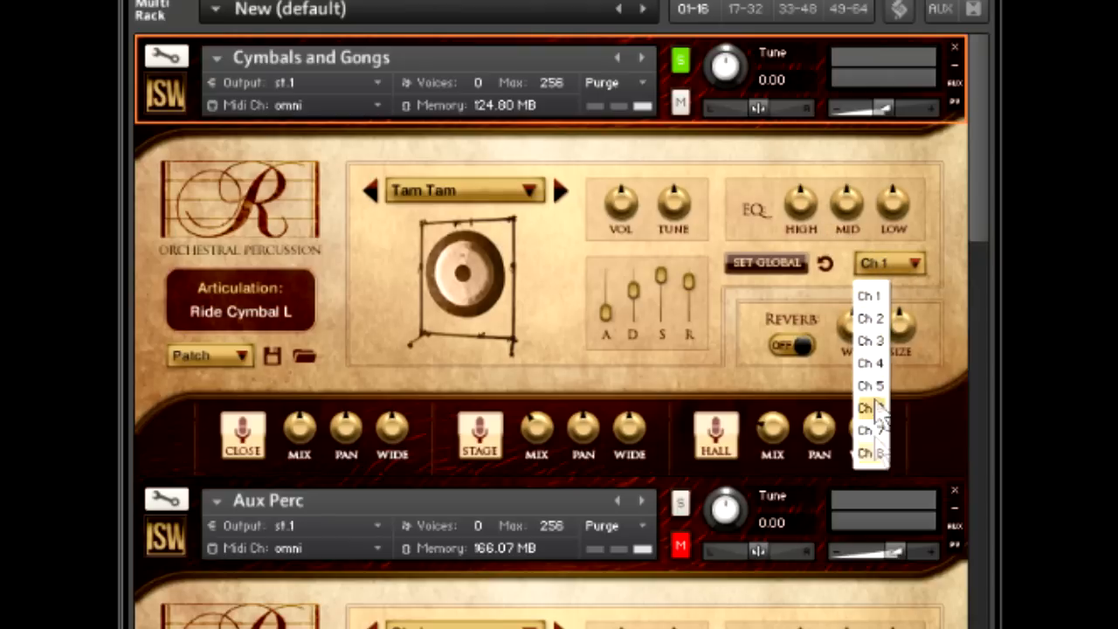
pyautogui.click(870, 295)
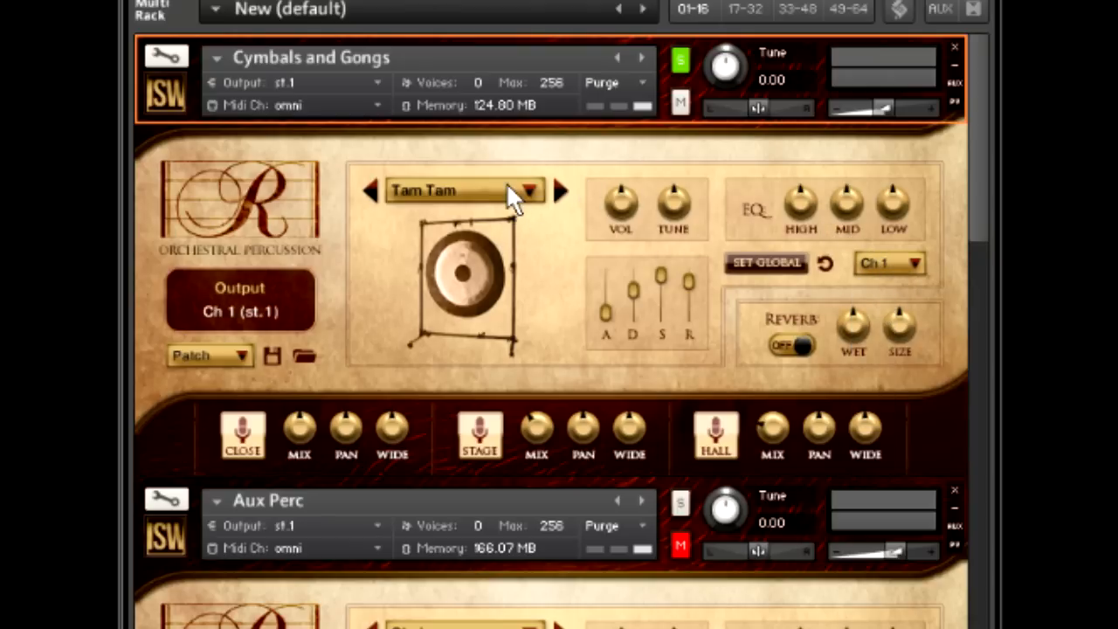
pyautogui.click(210, 356)
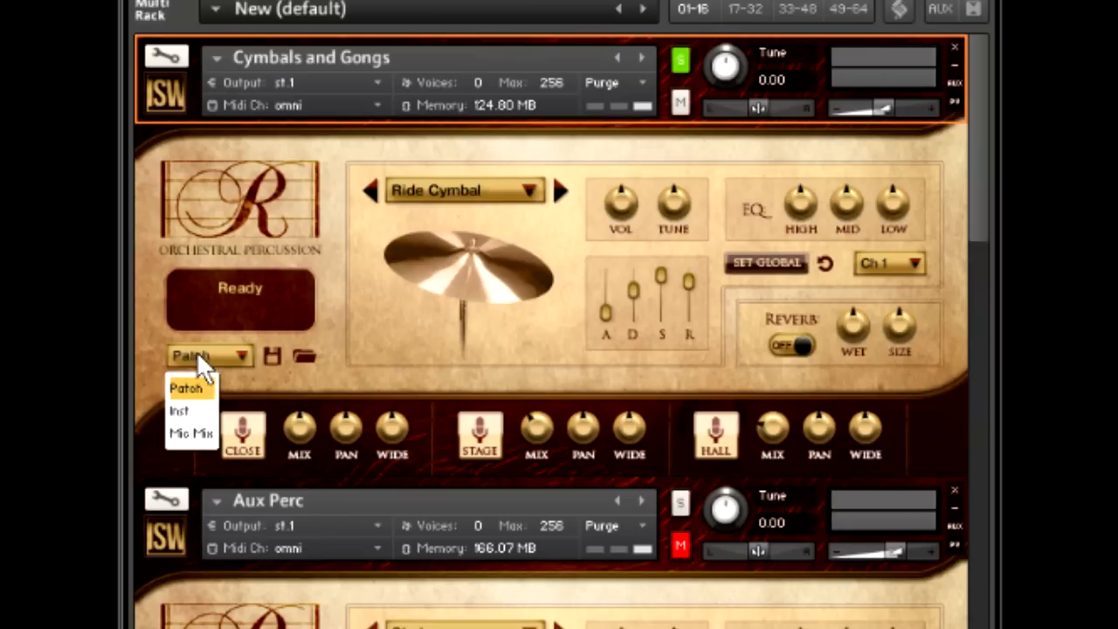
pyautogui.moveTo(365, 294)
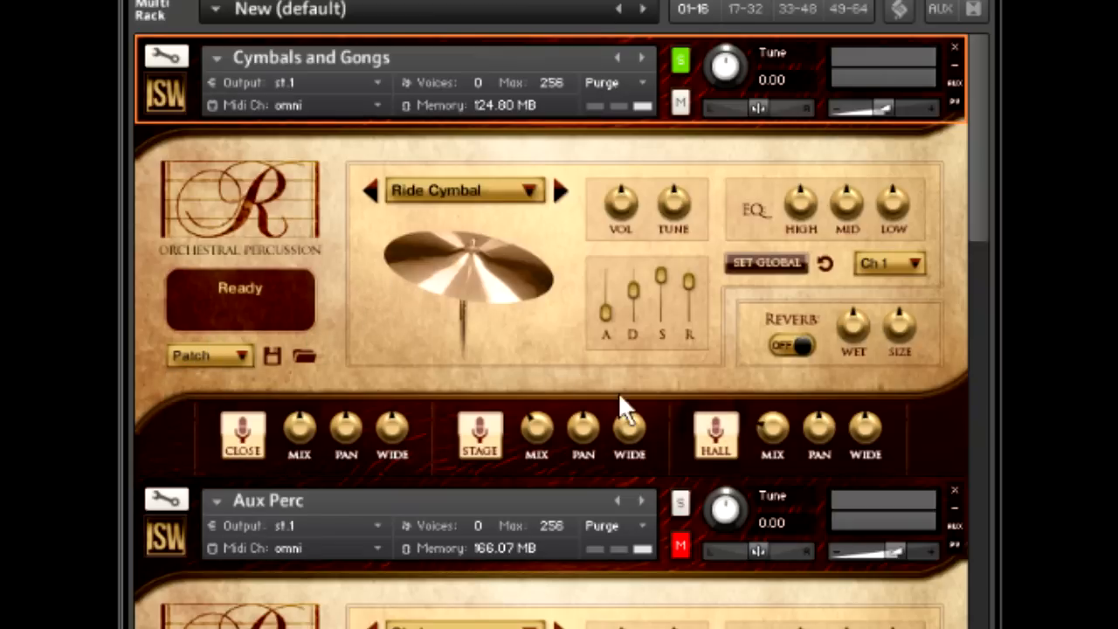
pyautogui.moveTo(434, 345)
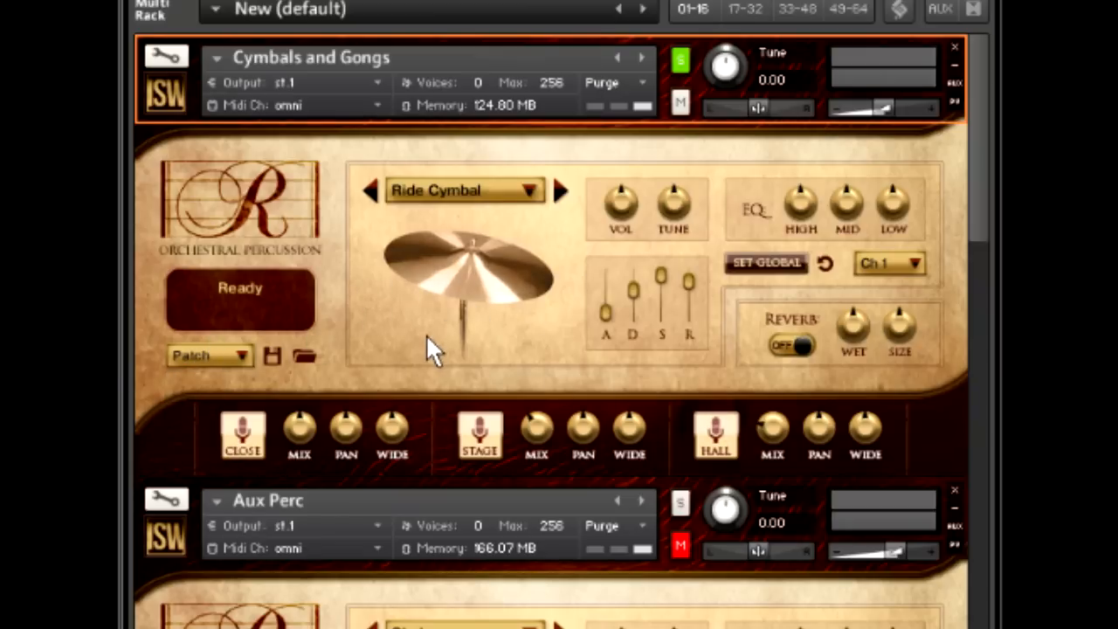
pyautogui.moveTo(458, 519)
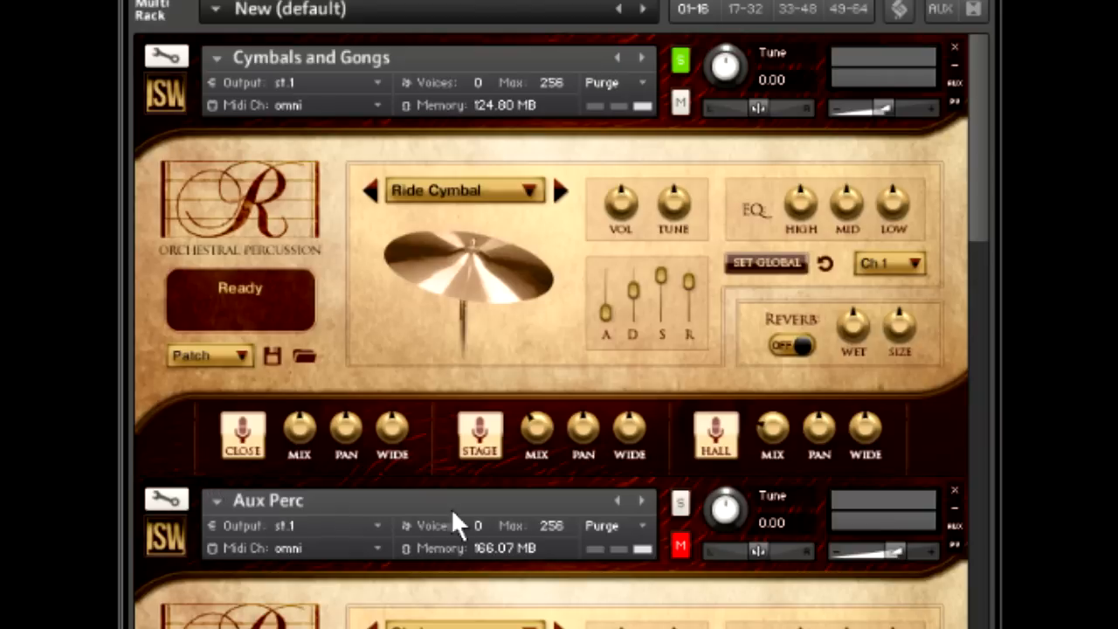
pyautogui.moveTo(603, 459)
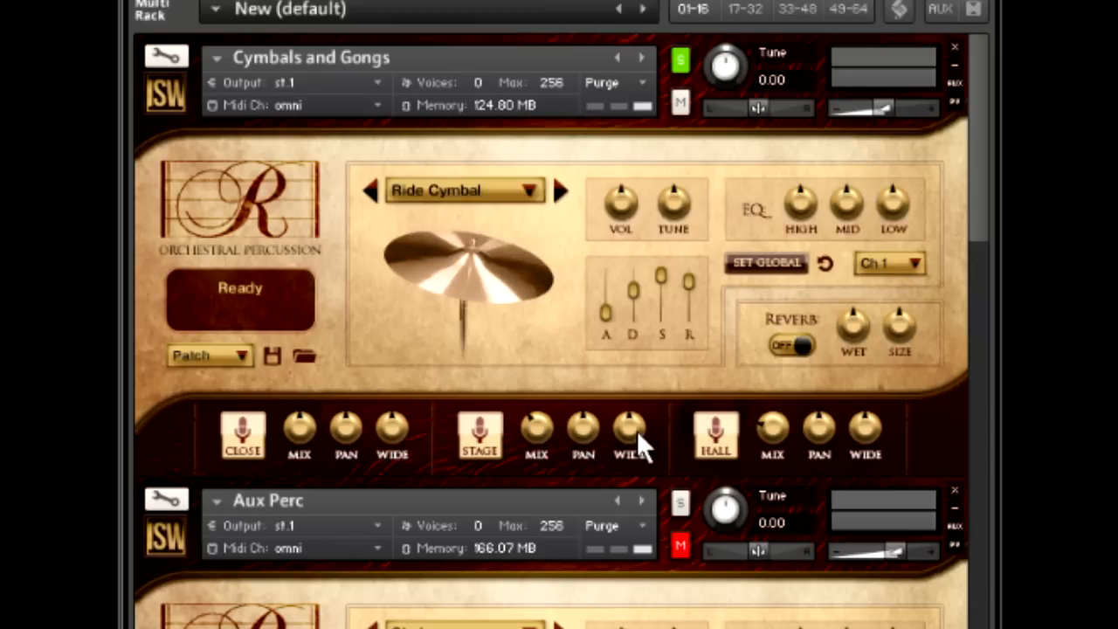
pyautogui.moveTo(747, 459)
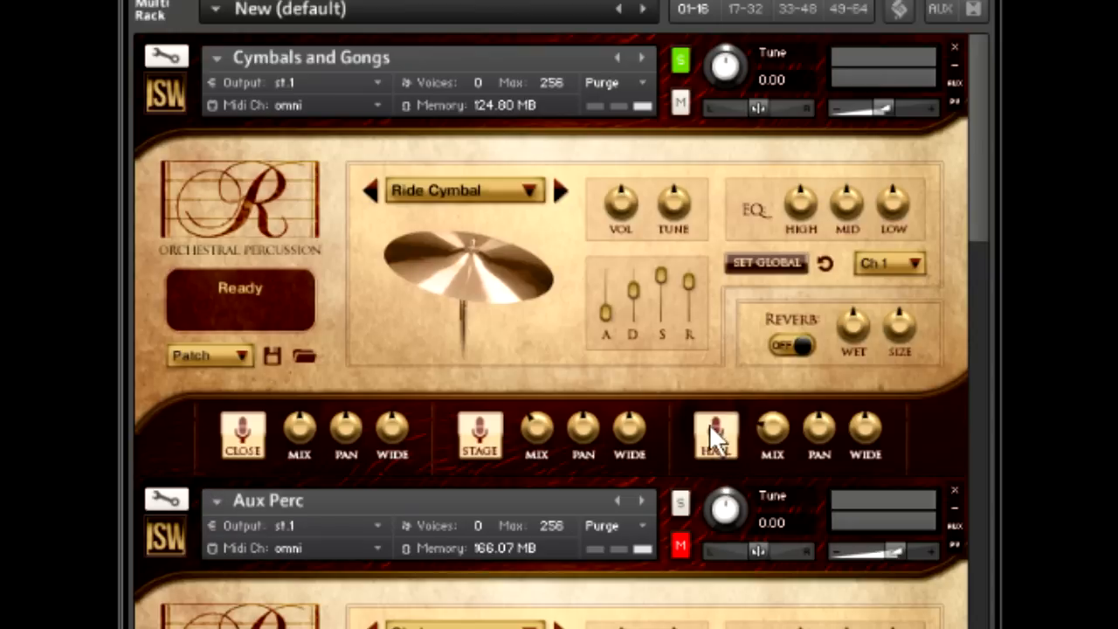
pyautogui.click(714, 435)
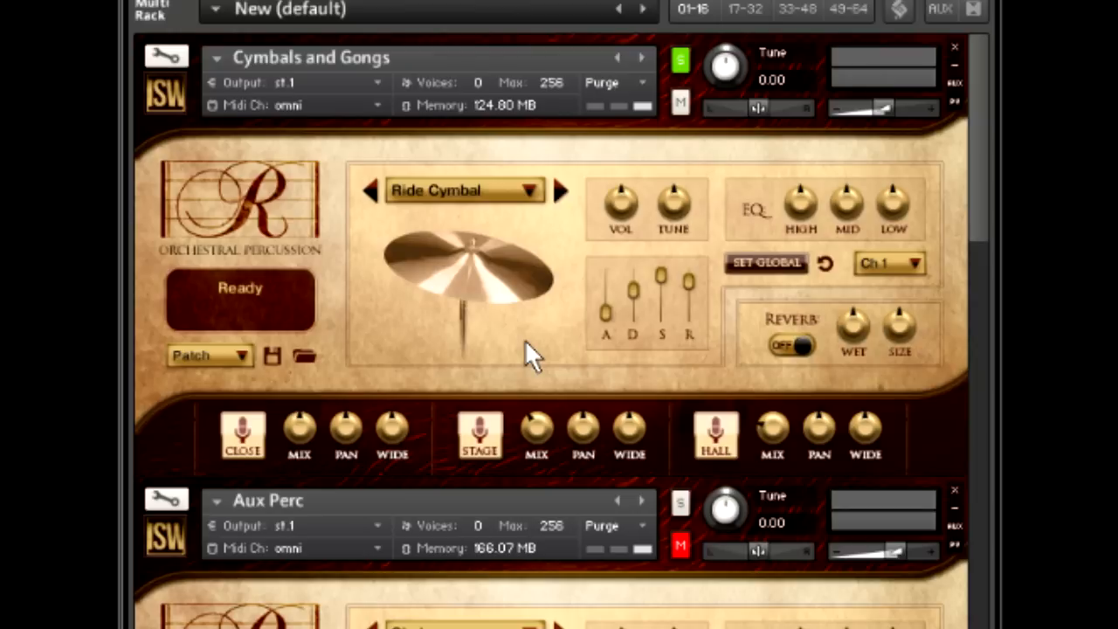
pyautogui.moveTo(415, 301)
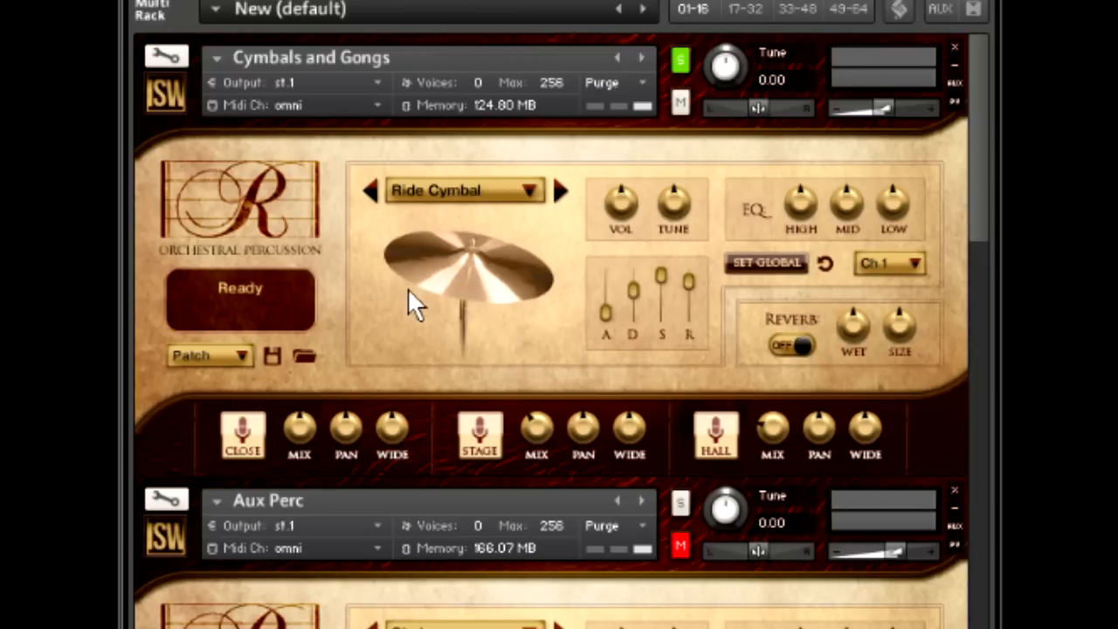
pyautogui.moveTo(852, 288)
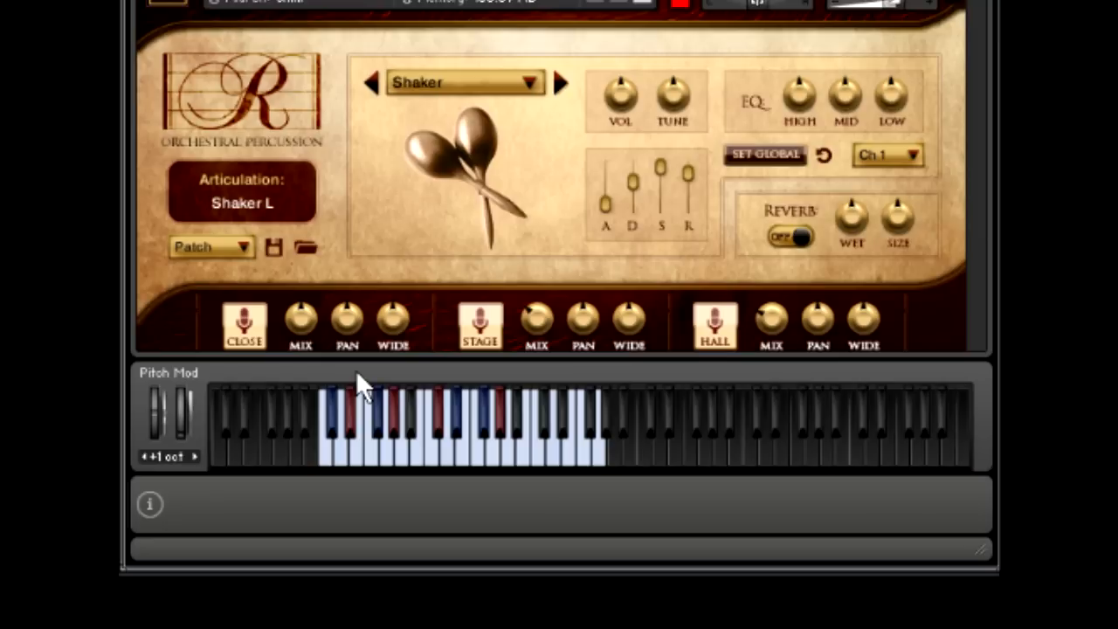
pyautogui.moveTo(360, 387)
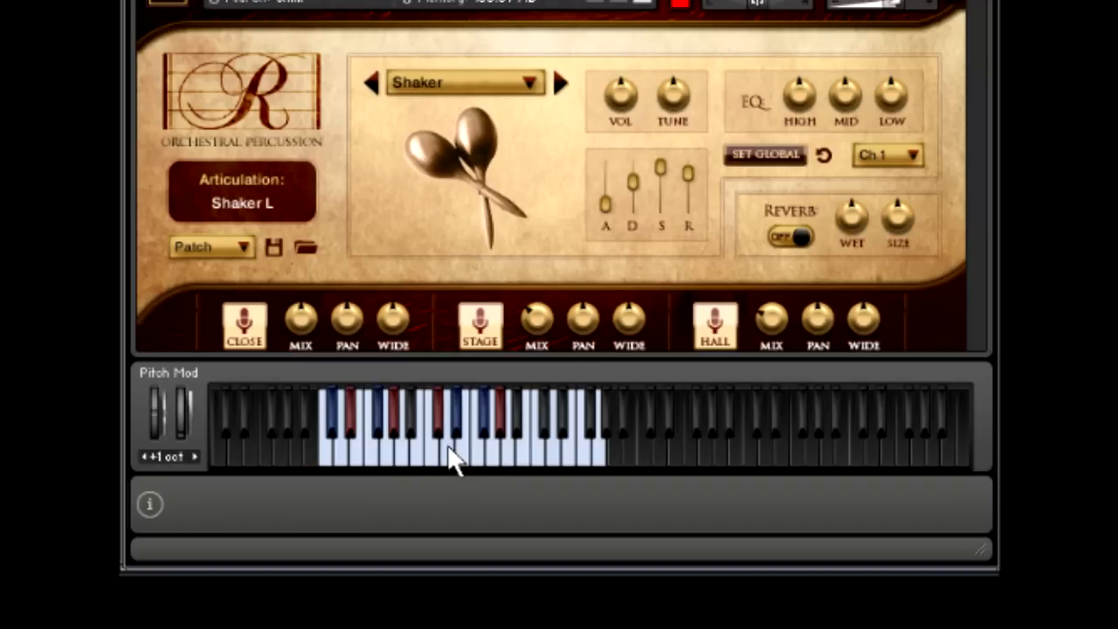
pyautogui.moveTo(424, 315)
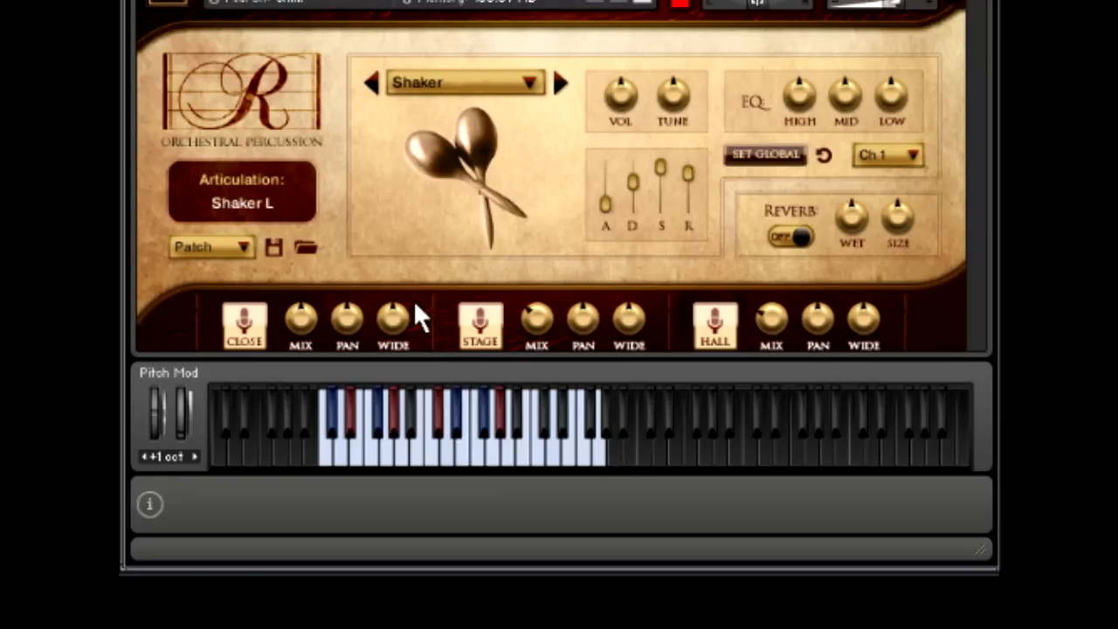
pyautogui.moveTo(394, 310)
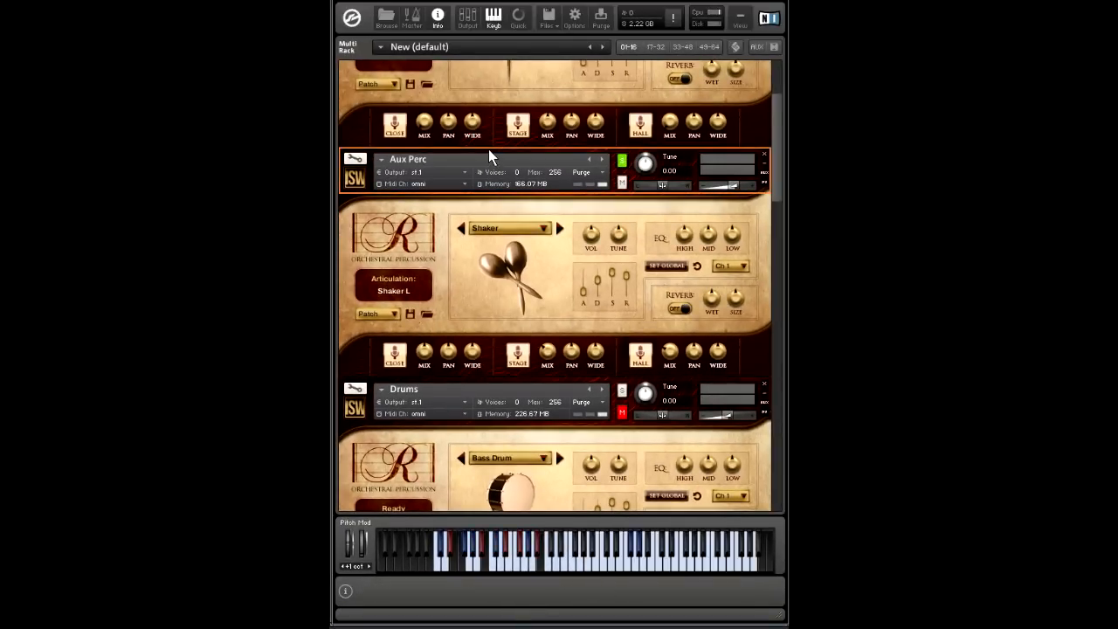
pyautogui.moveTo(472, 355)
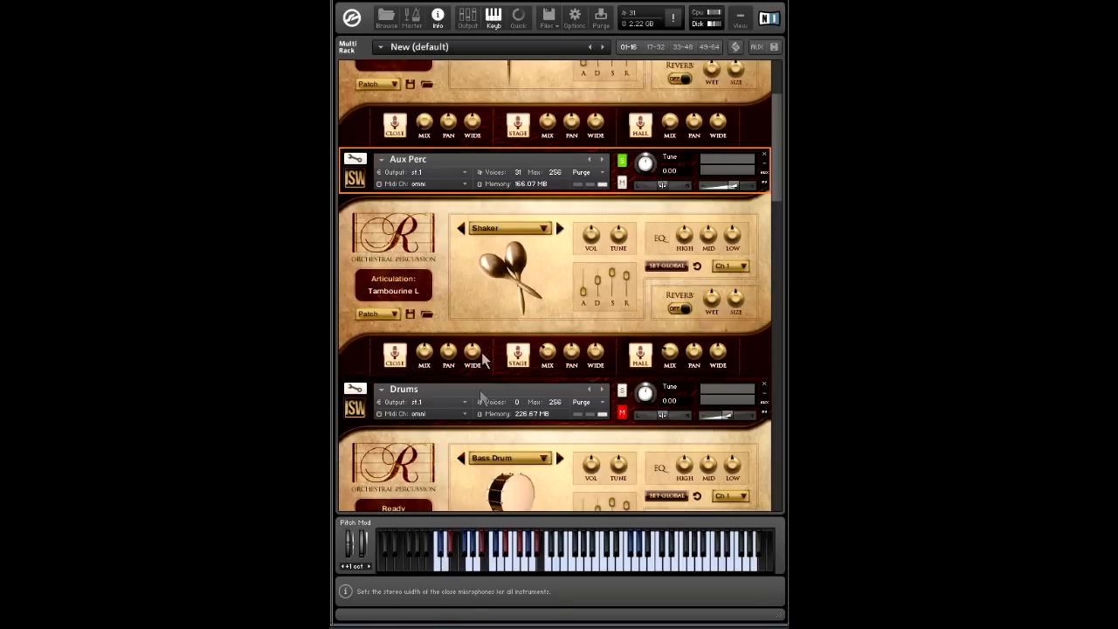
pyautogui.moveTo(362, 550)
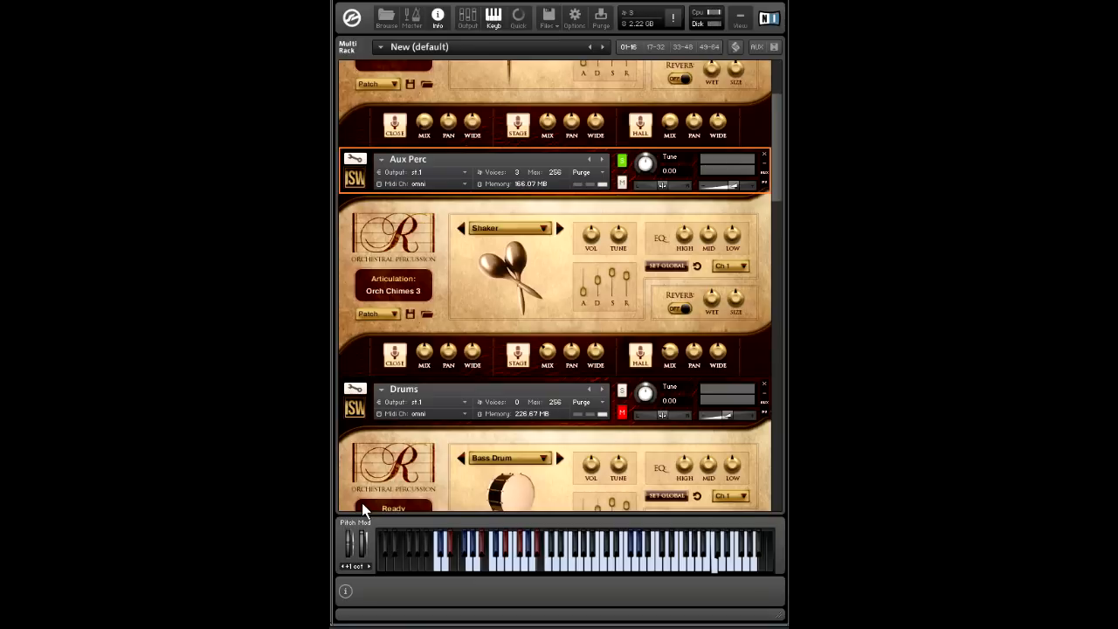
pyautogui.moveTo(374, 509)
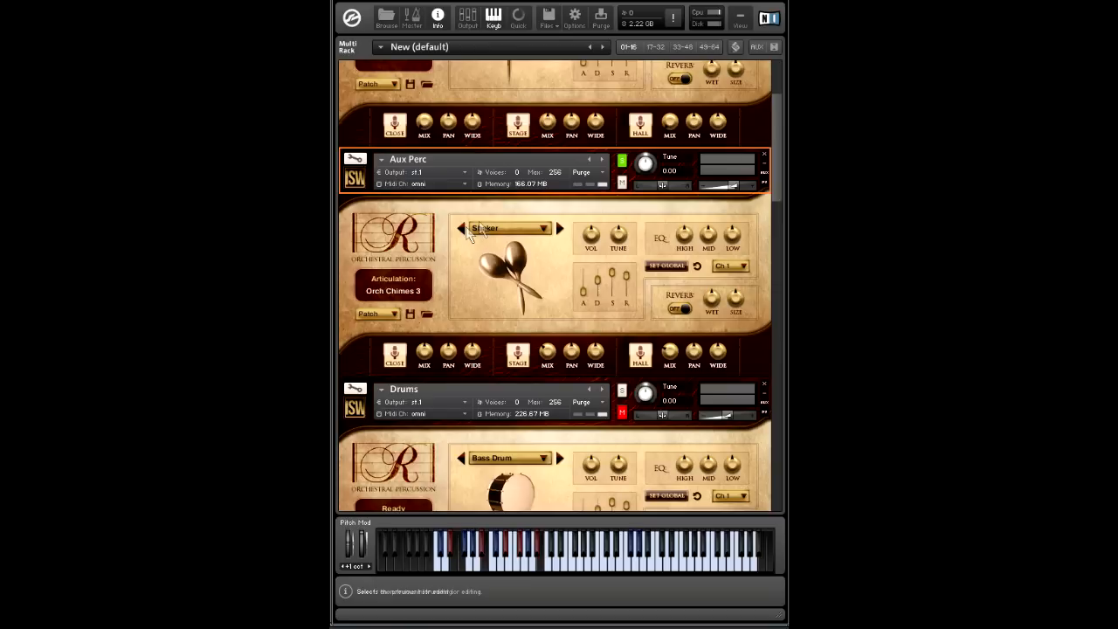
# - Show the Aux Perc instrument list from the Shaker dropdown
pyautogui.click(509, 228)
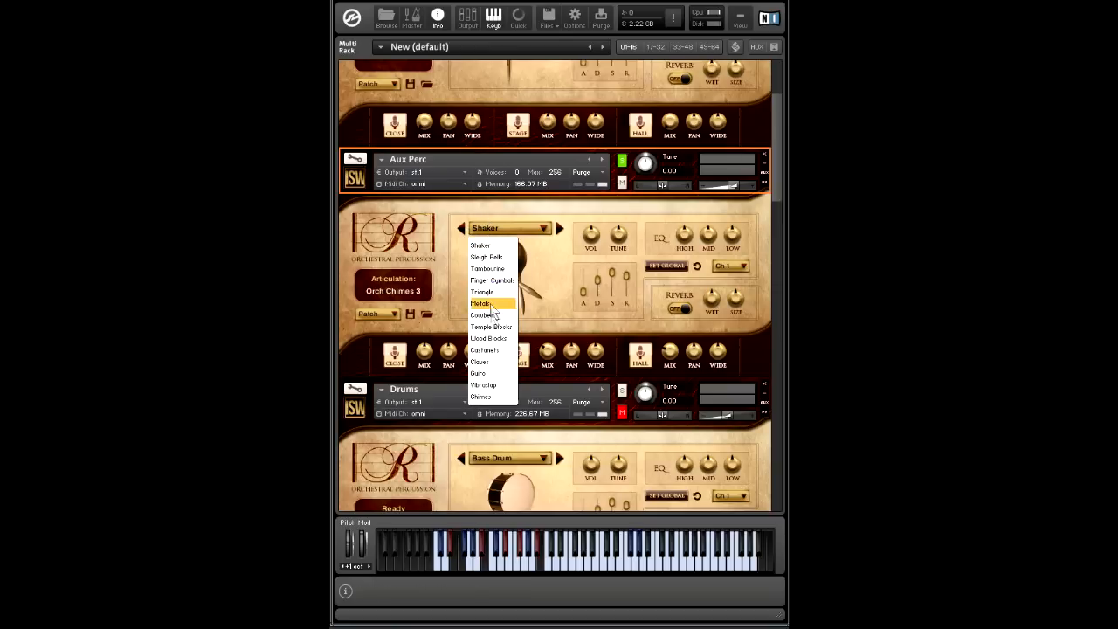
pyautogui.moveTo(489, 361)
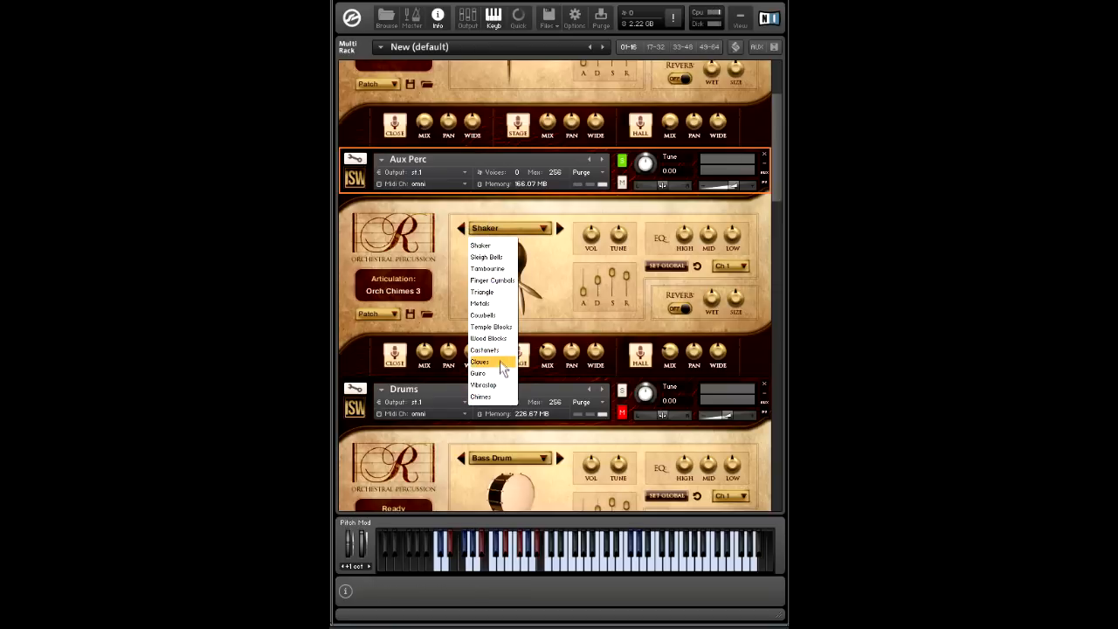
pyautogui.moveTo(489, 268)
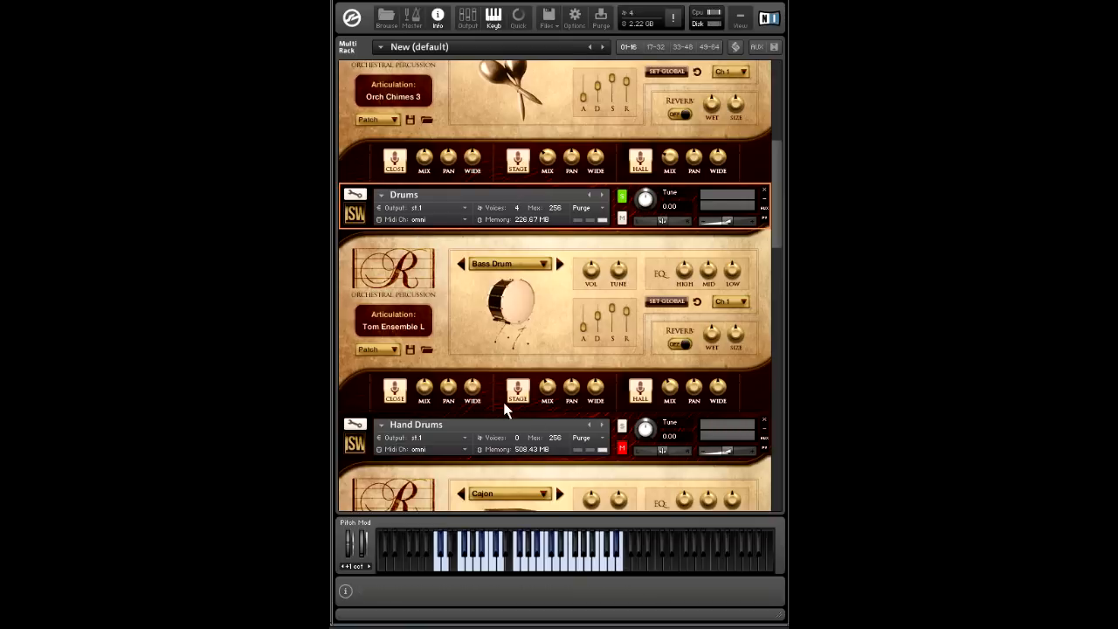
pyautogui.moveTo(517, 388)
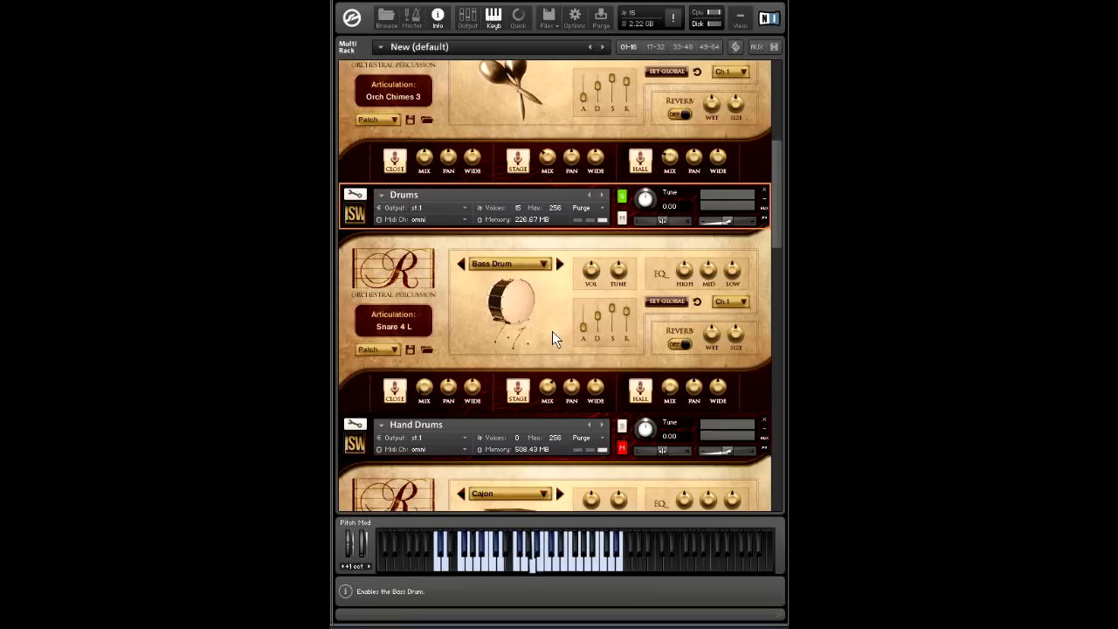
# - Check the drums' Stage mix and lower the Hall mix to about -7.5 dB
pyautogui.click(518, 390)
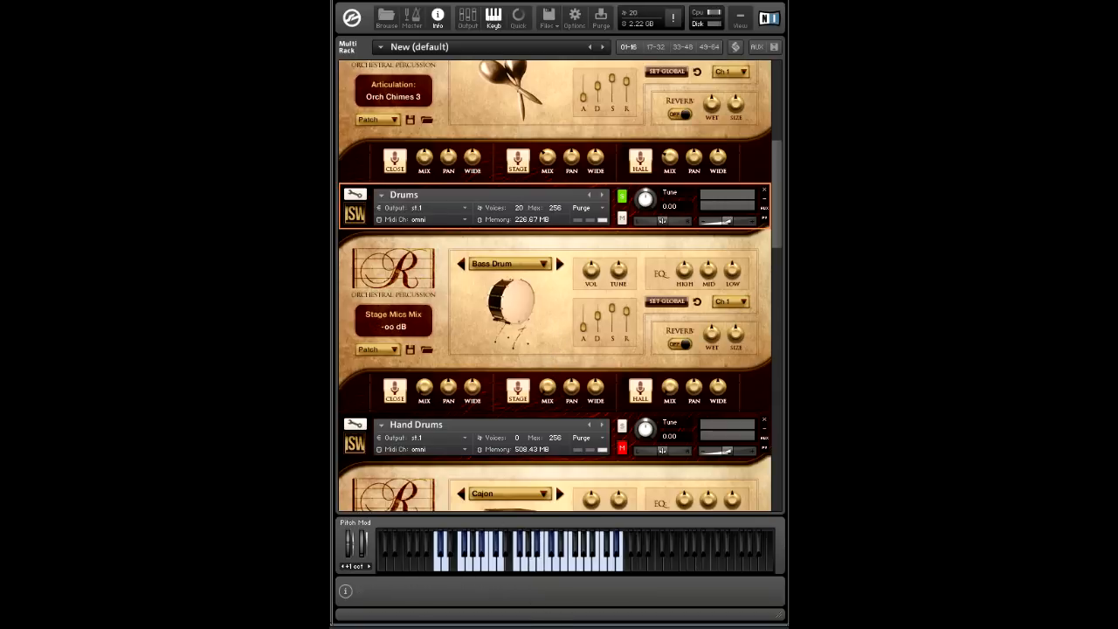
pyautogui.click(677, 345)
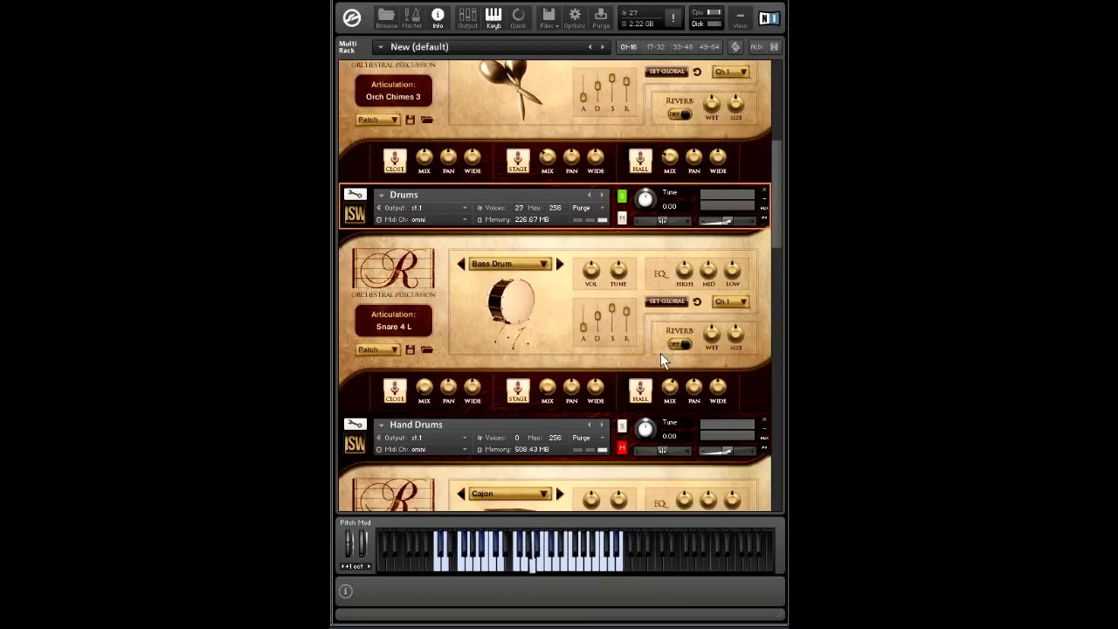
pyautogui.moveTo(670, 389)
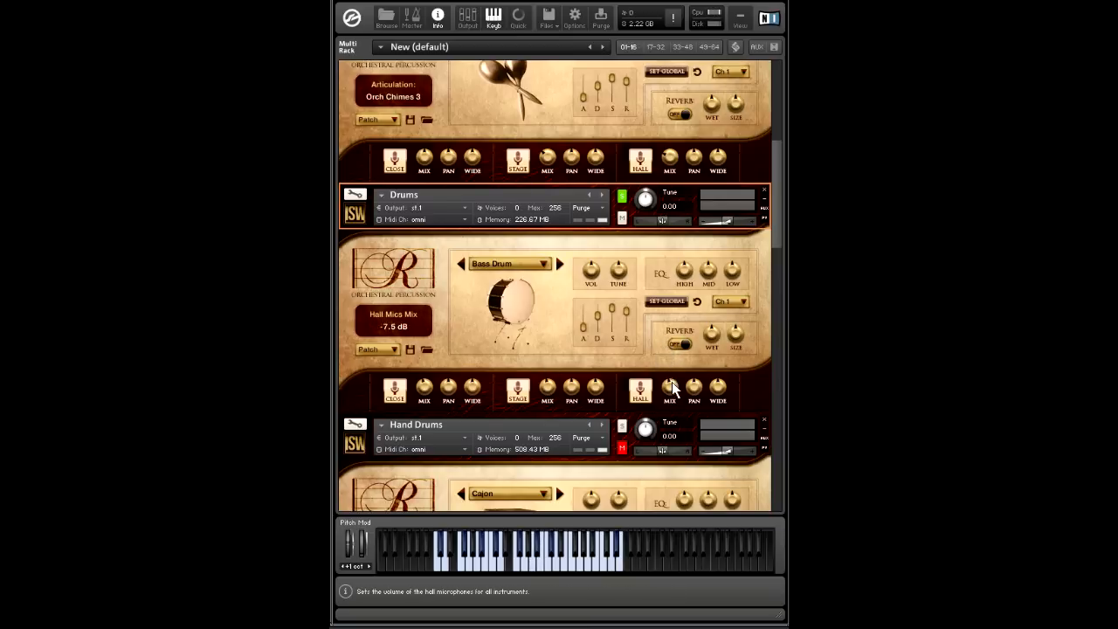
pyautogui.moveTo(640, 385); pyautogui.dragTo(640, 402)
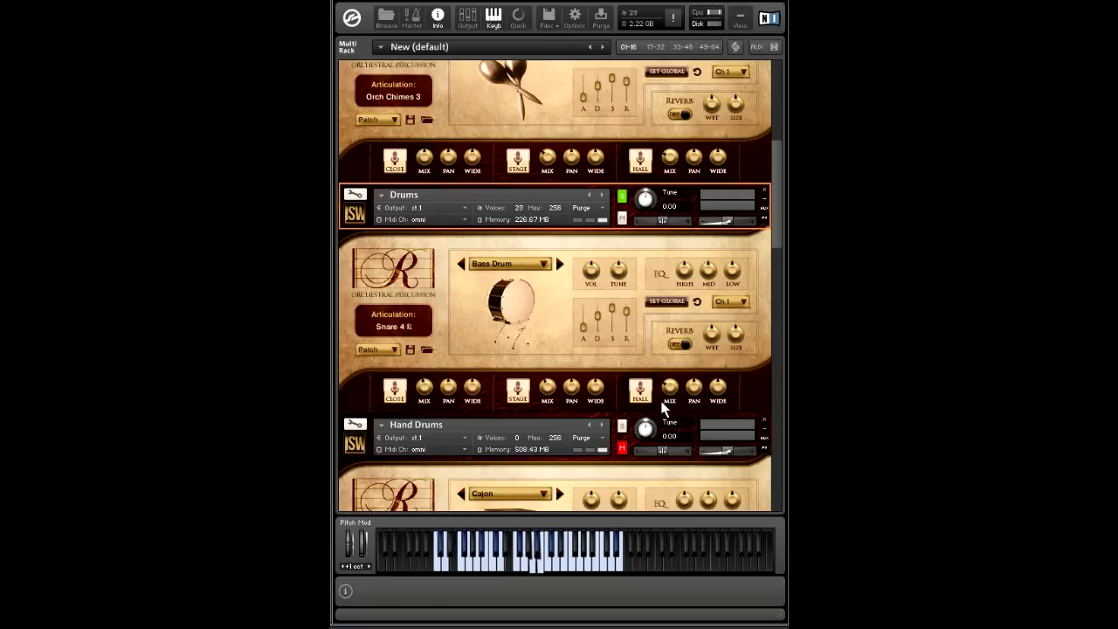
pyautogui.moveTo(659, 412)
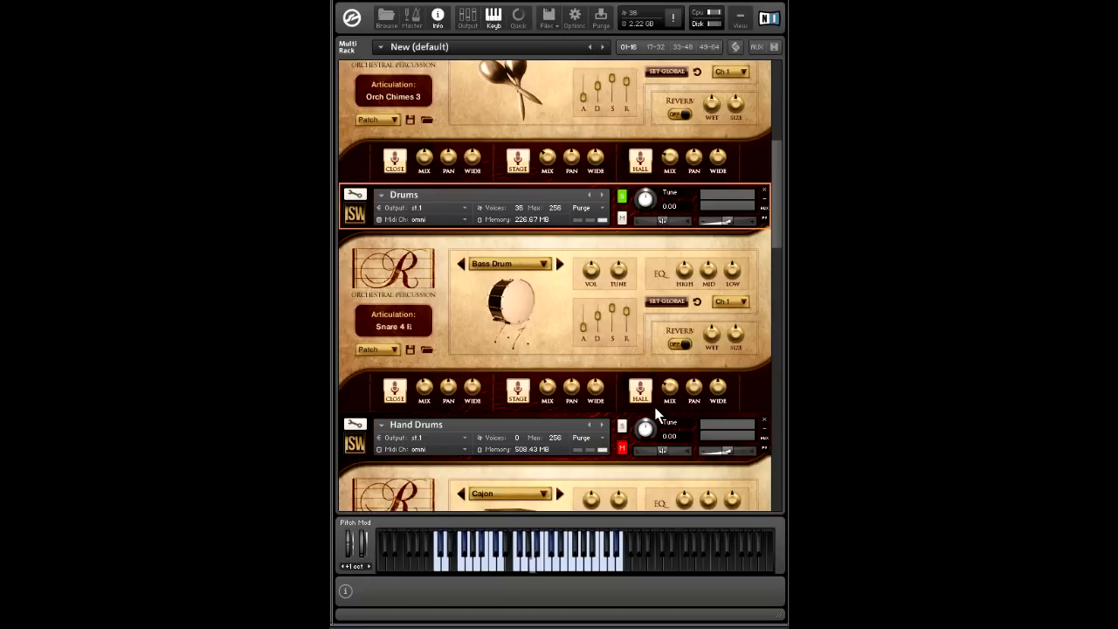
# - Browse Hand Drums options (Djembe, Darbuka, Congas, Bongos), keep Cajon, and check its Hall mix
pyautogui.scroll(-3)
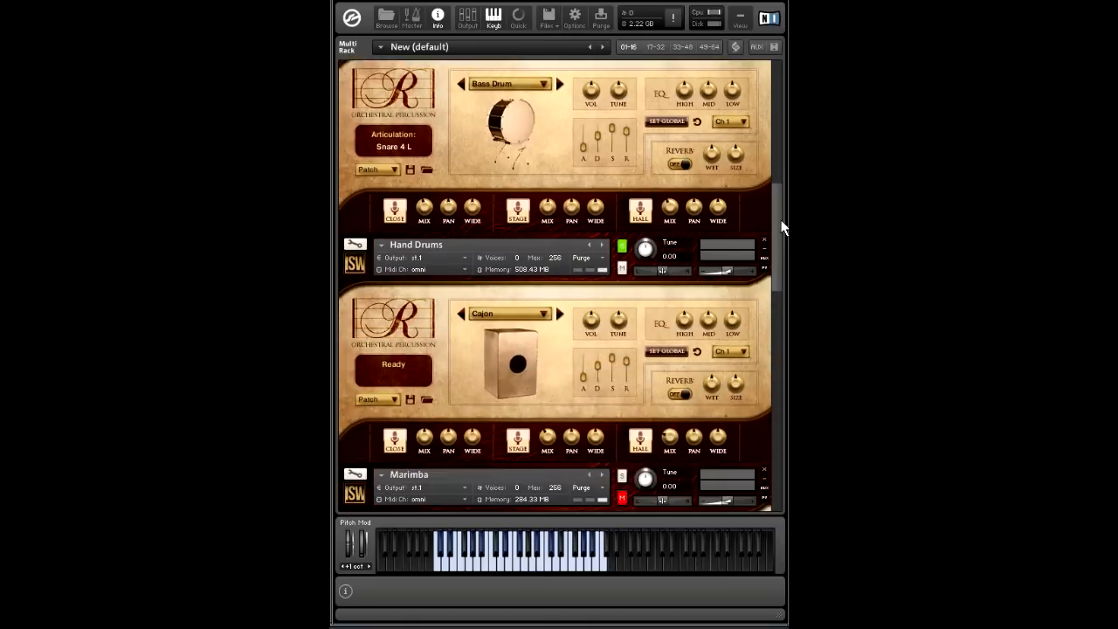
pyautogui.click(510, 282)
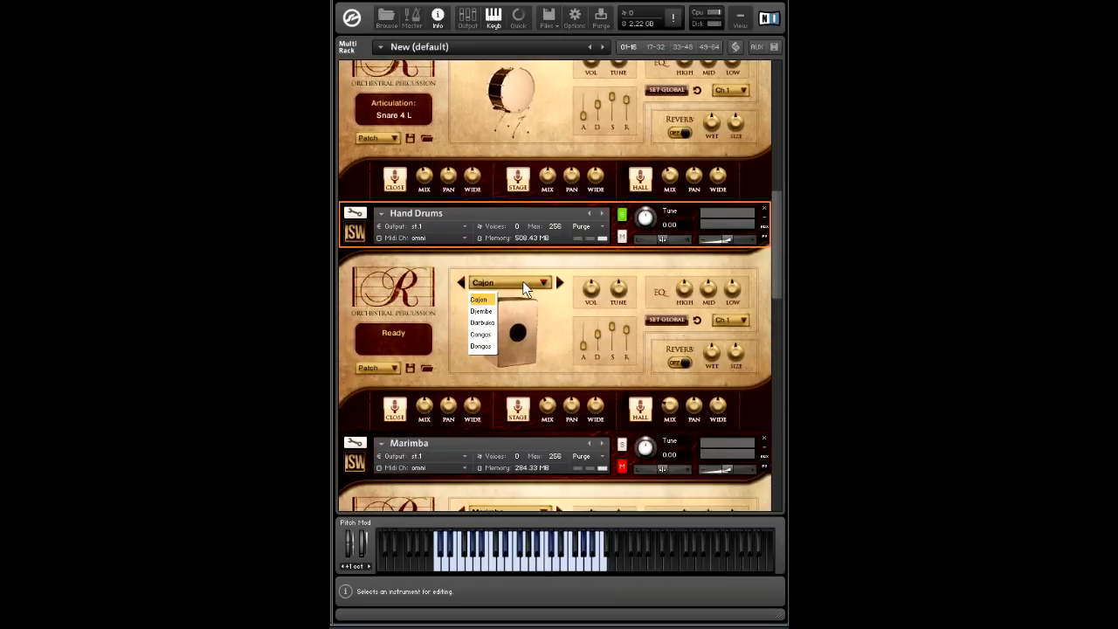
pyautogui.moveTo(489, 311)
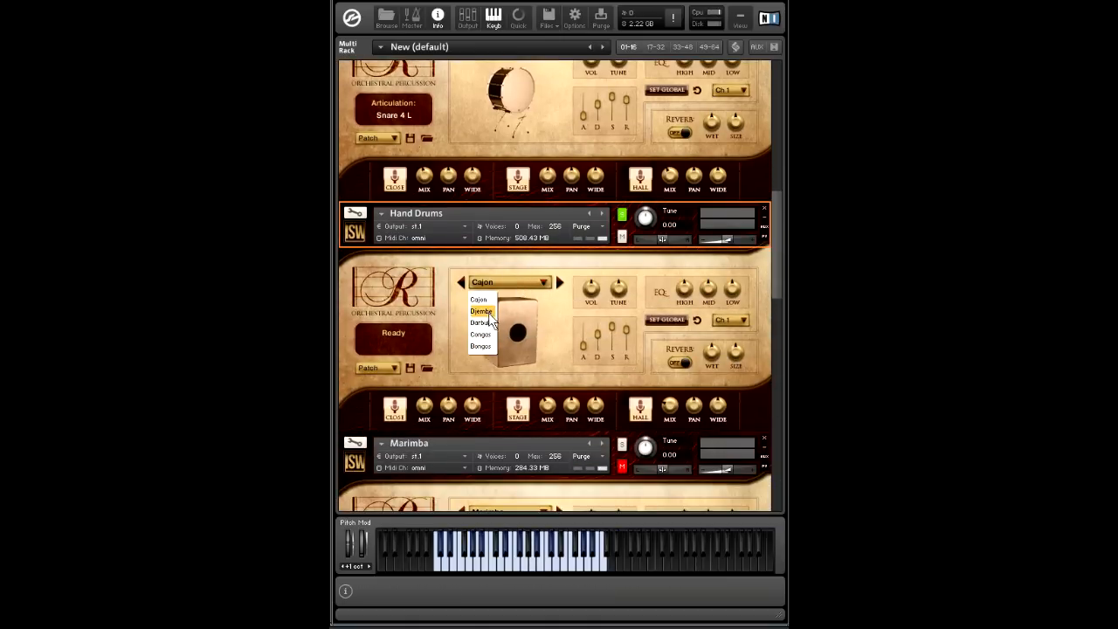
pyautogui.moveTo(481, 334)
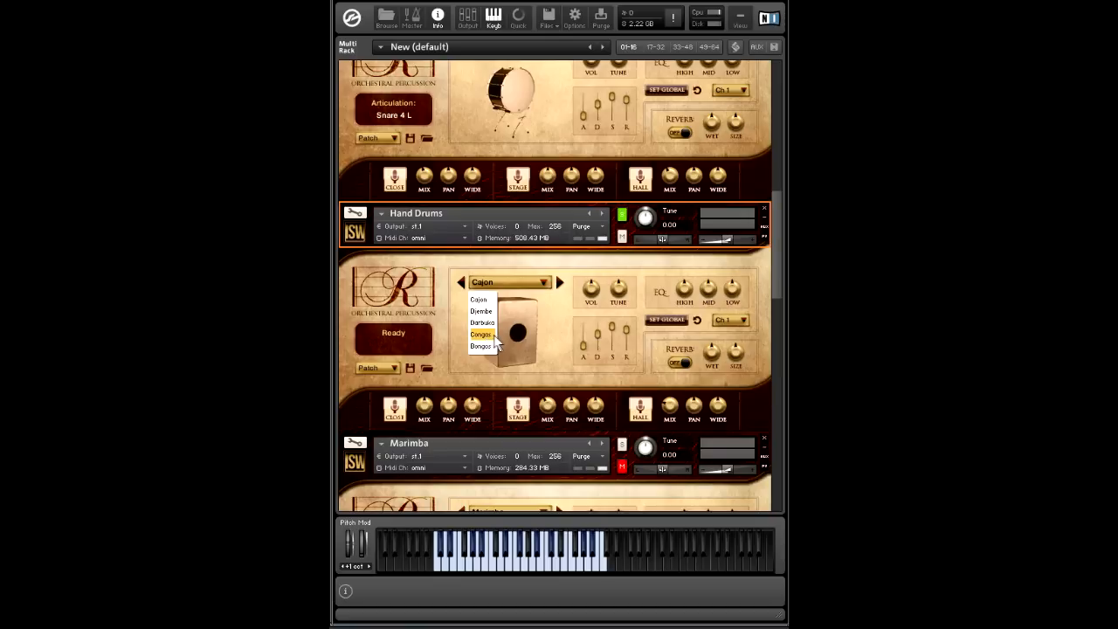
pyautogui.click(478, 299)
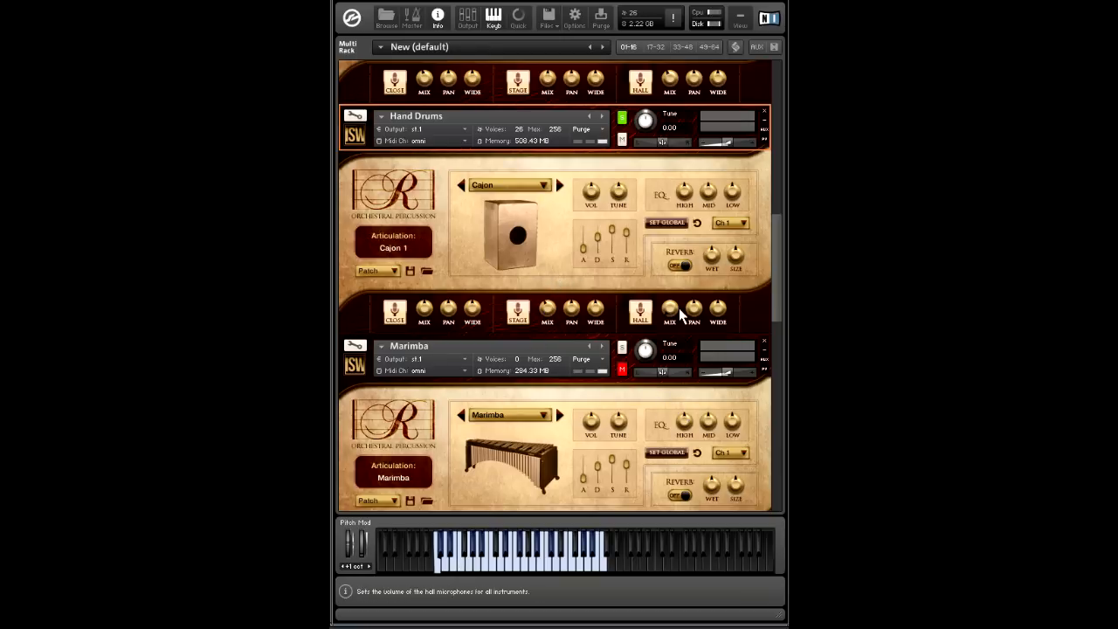
pyautogui.click(681, 266)
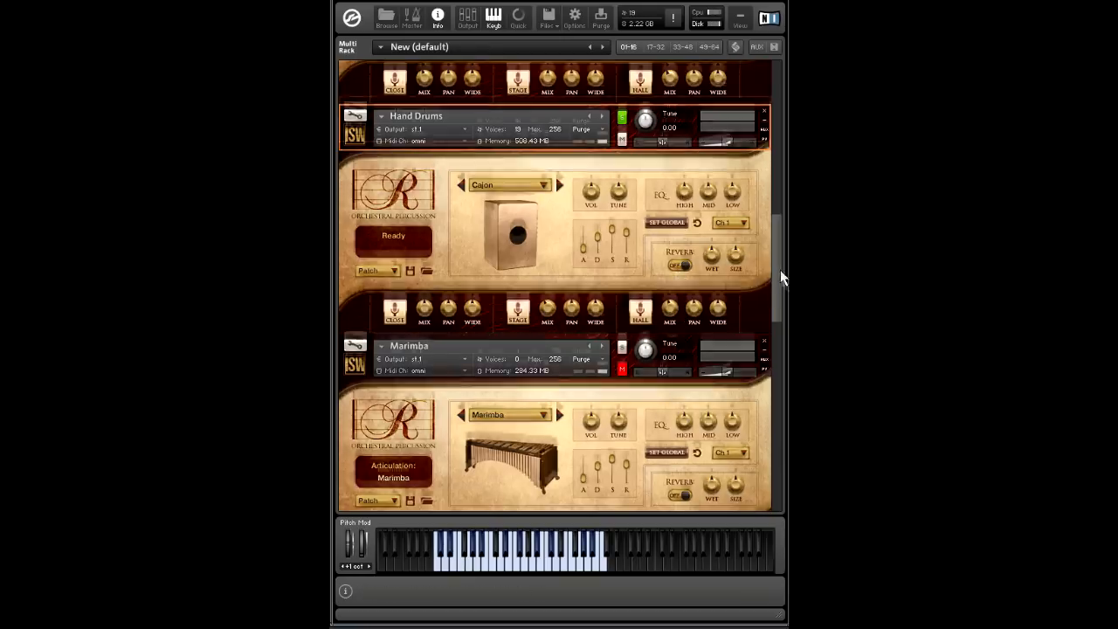
# - Scroll the rack past Marimba to bring Timpani into view
pyautogui.scroll(3)
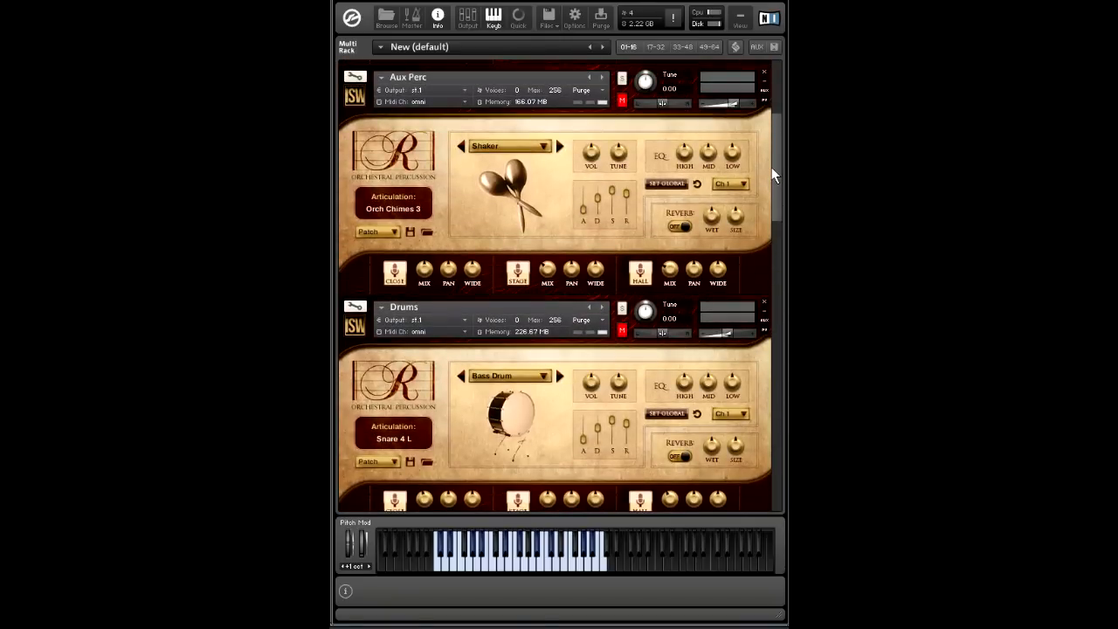
pyautogui.moveTo(779, 172)
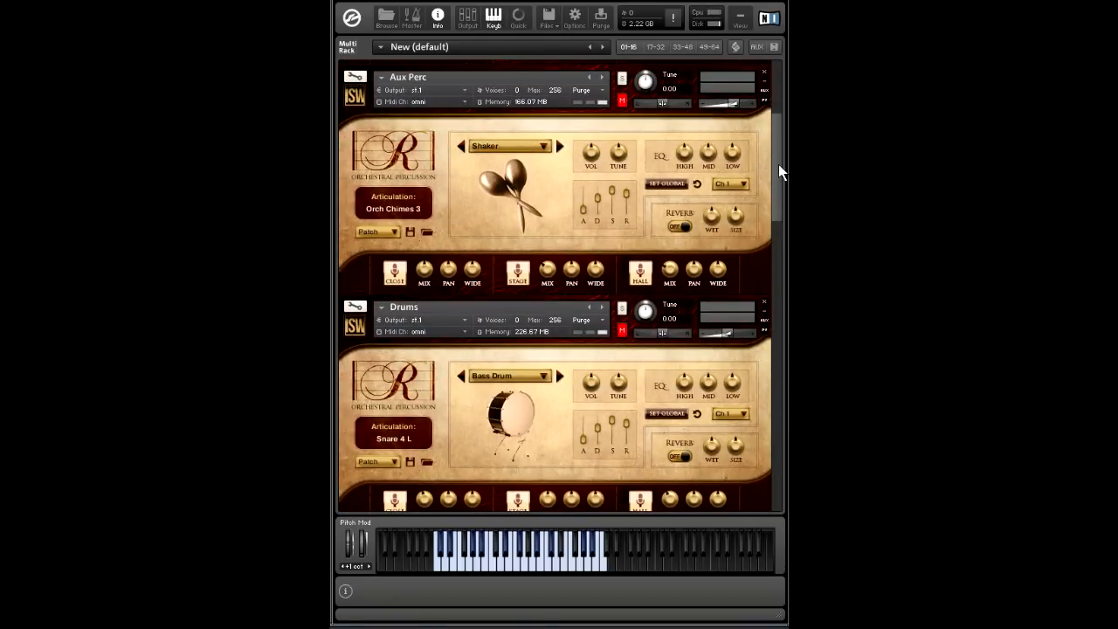
pyautogui.scroll(-3)
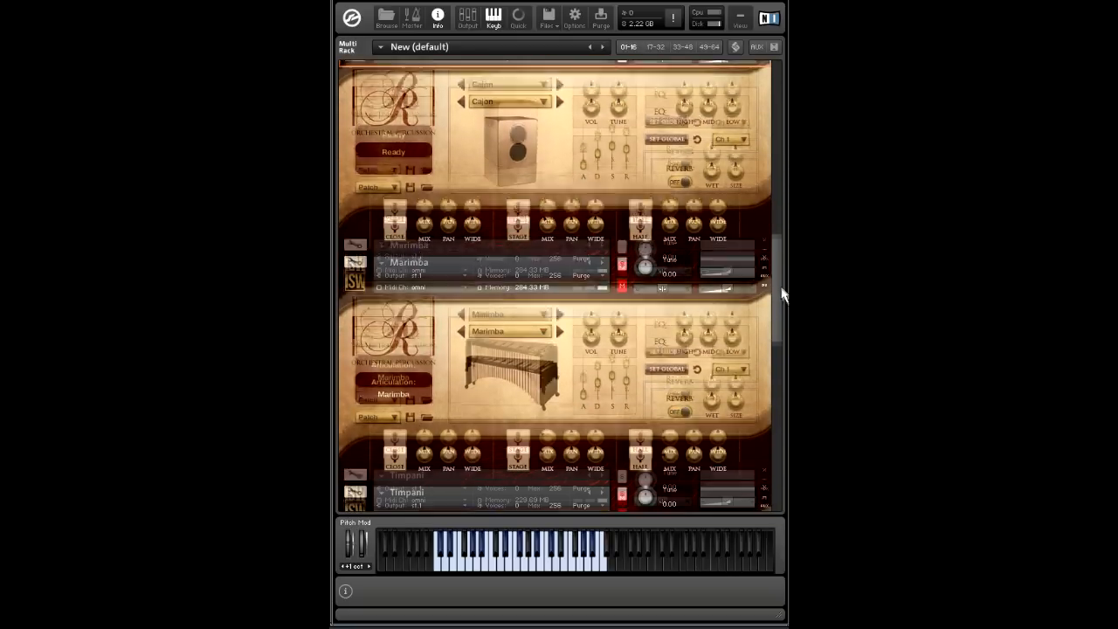
pyautogui.scroll(3)
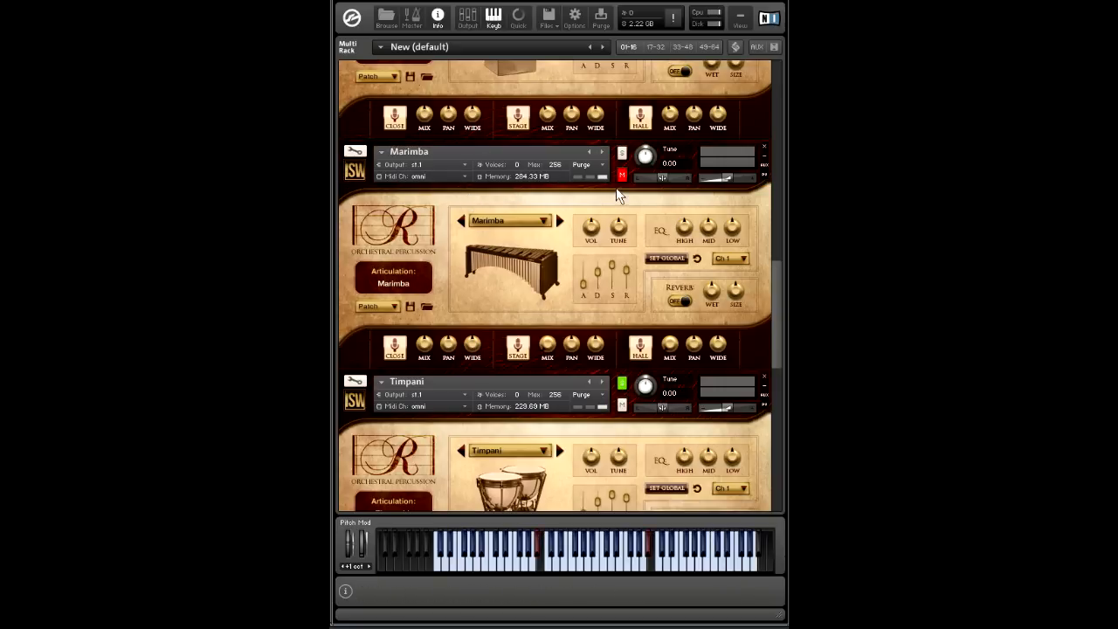
pyautogui.moveTo(756, 233)
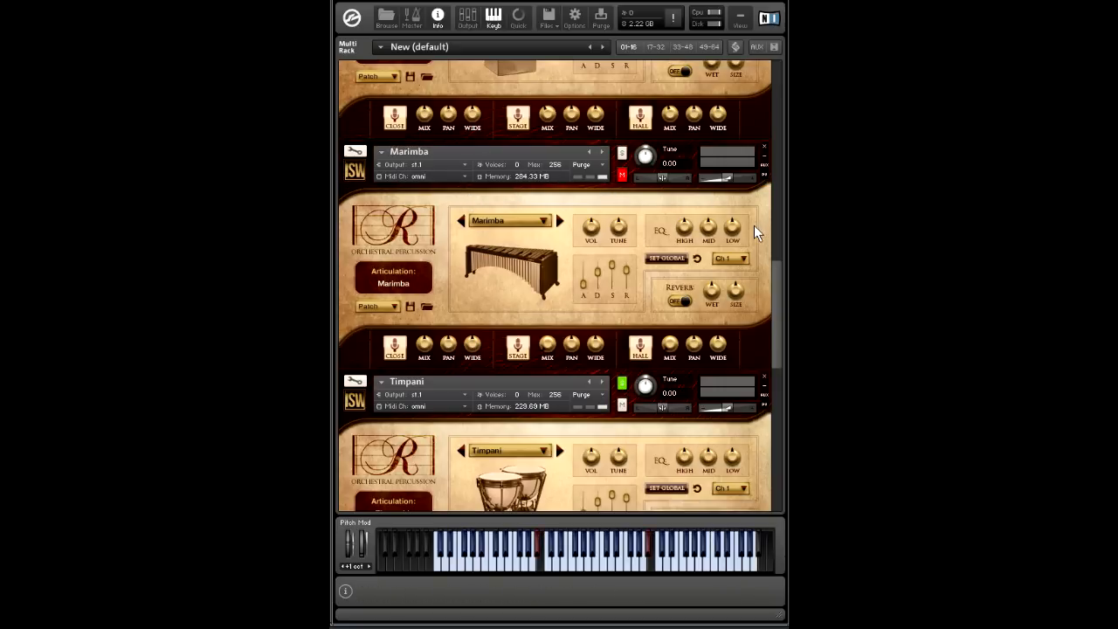
pyautogui.scroll(-3)
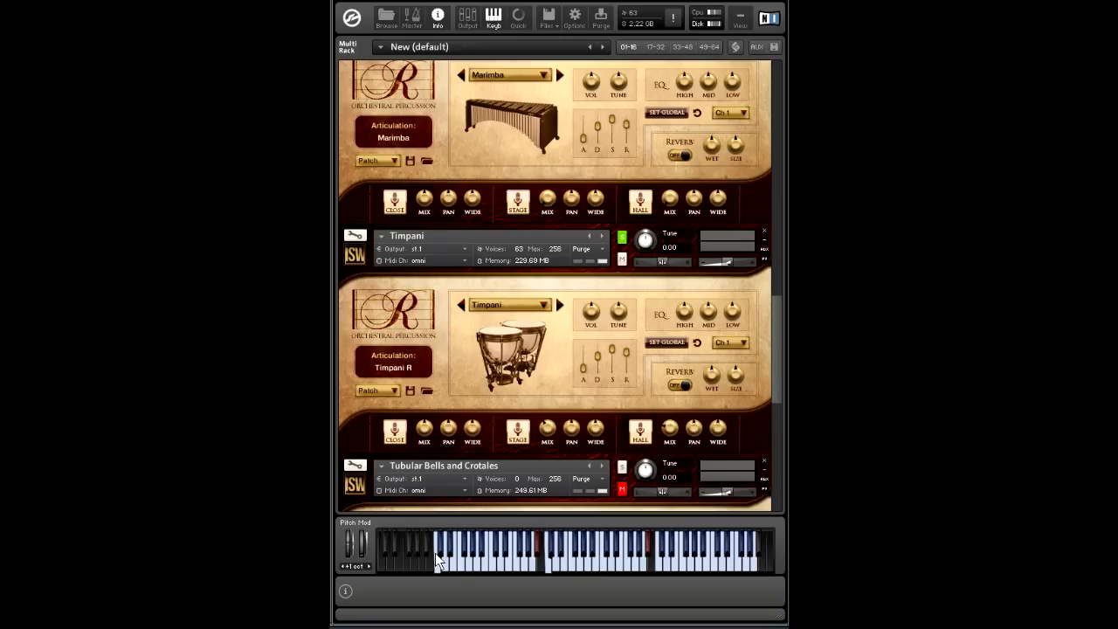
# - Scroll down through Tubular Bells and Crotales to Xylo and Glock
pyautogui.scroll(-3)
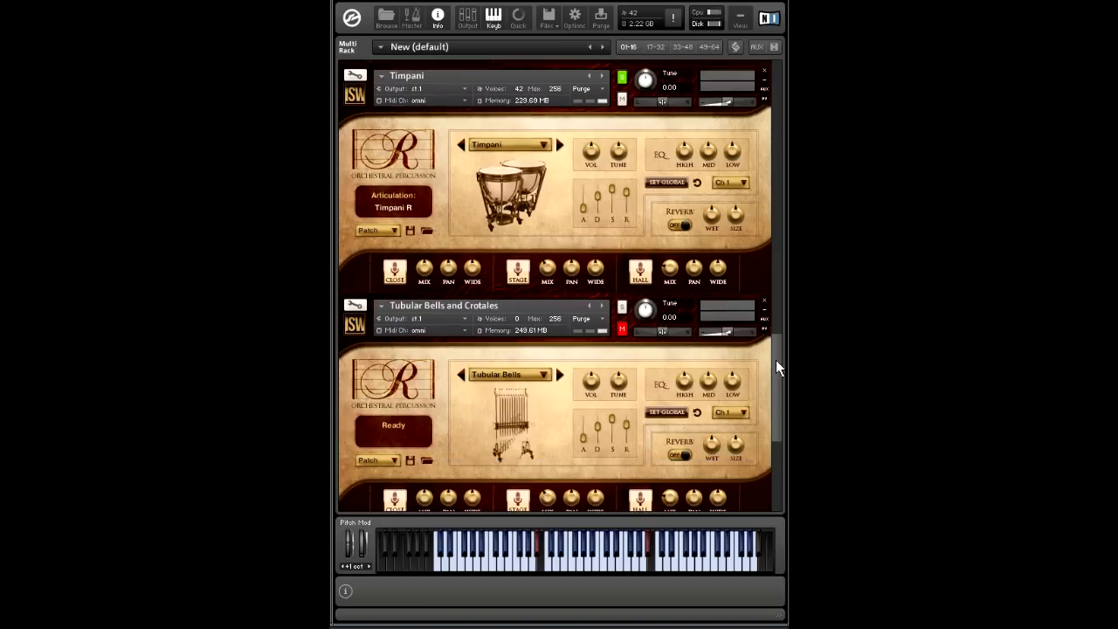
pyautogui.scroll(-3)
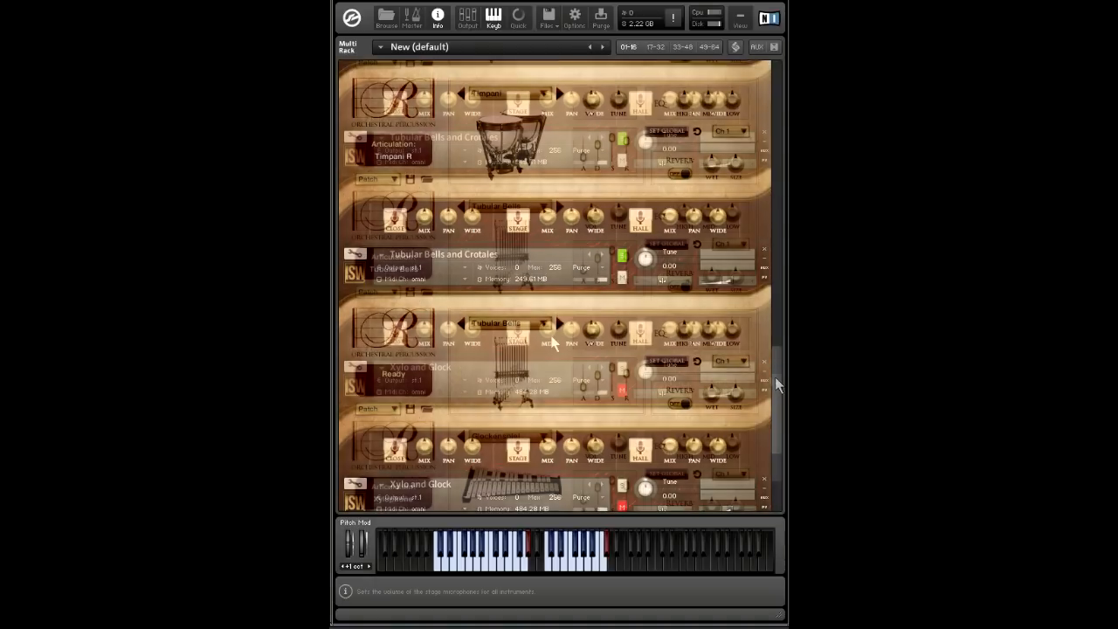
pyautogui.scroll(-3)
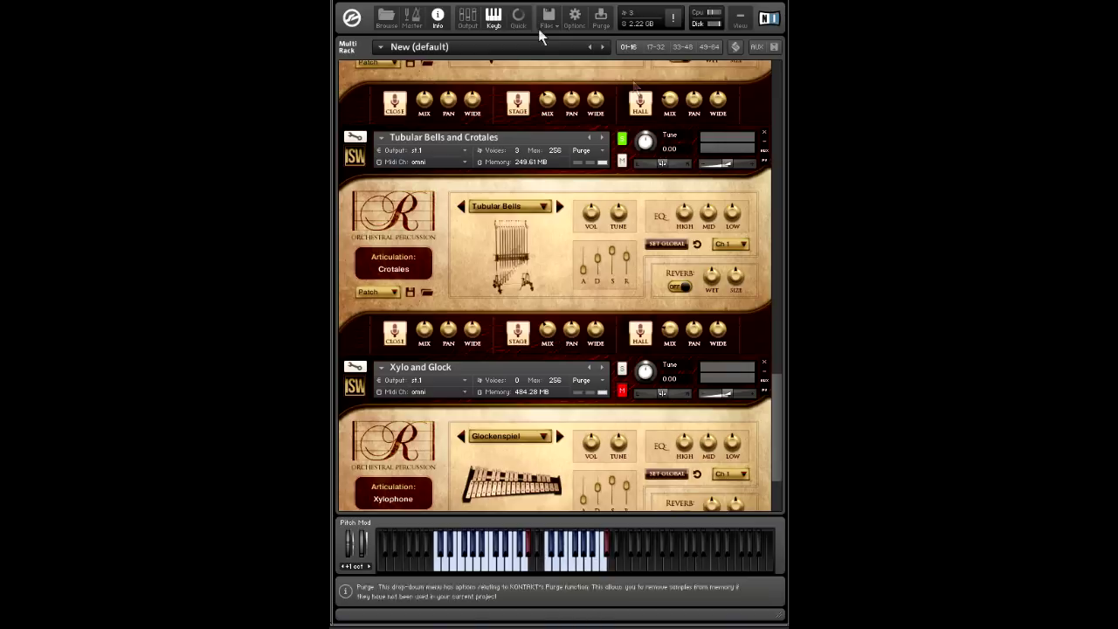
pyautogui.moveTo(755, 350)
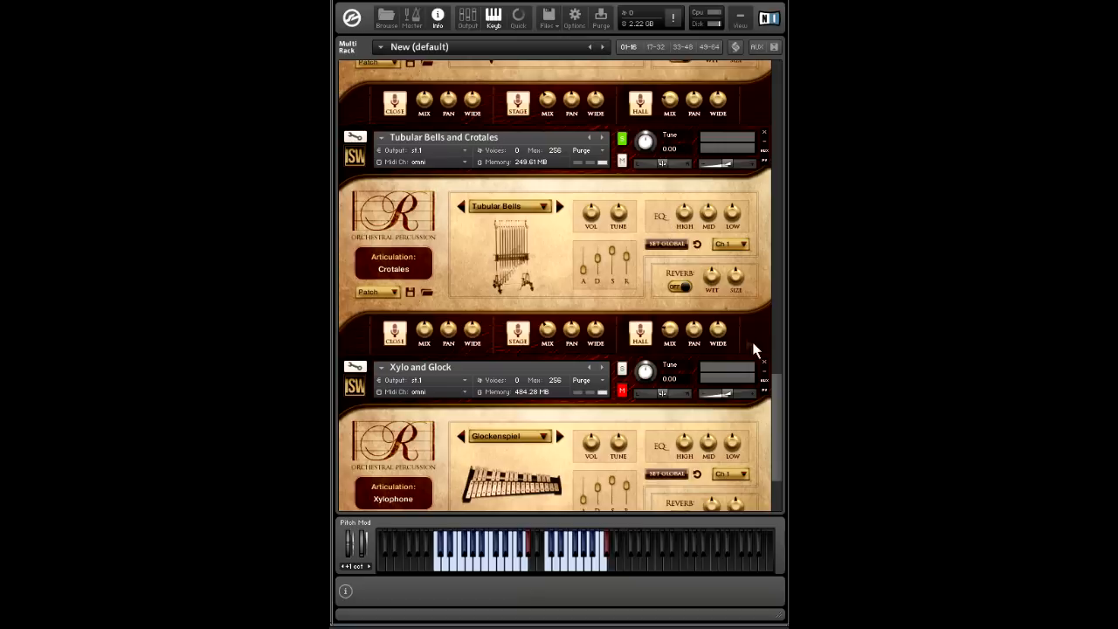
pyautogui.scroll(3)
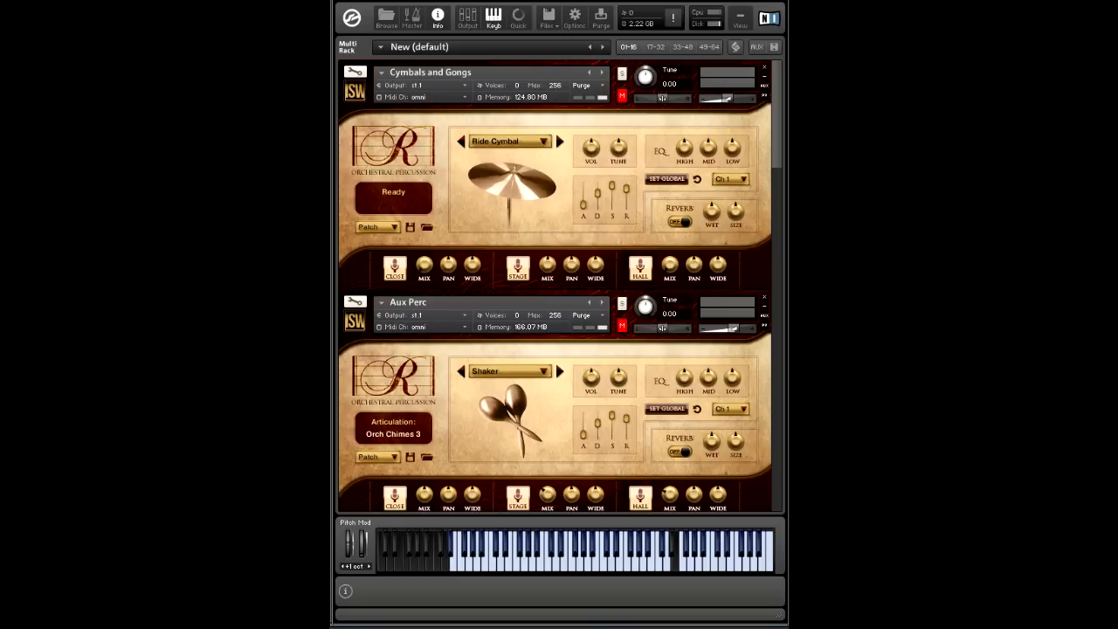
pyautogui.moveTo(767, 138)
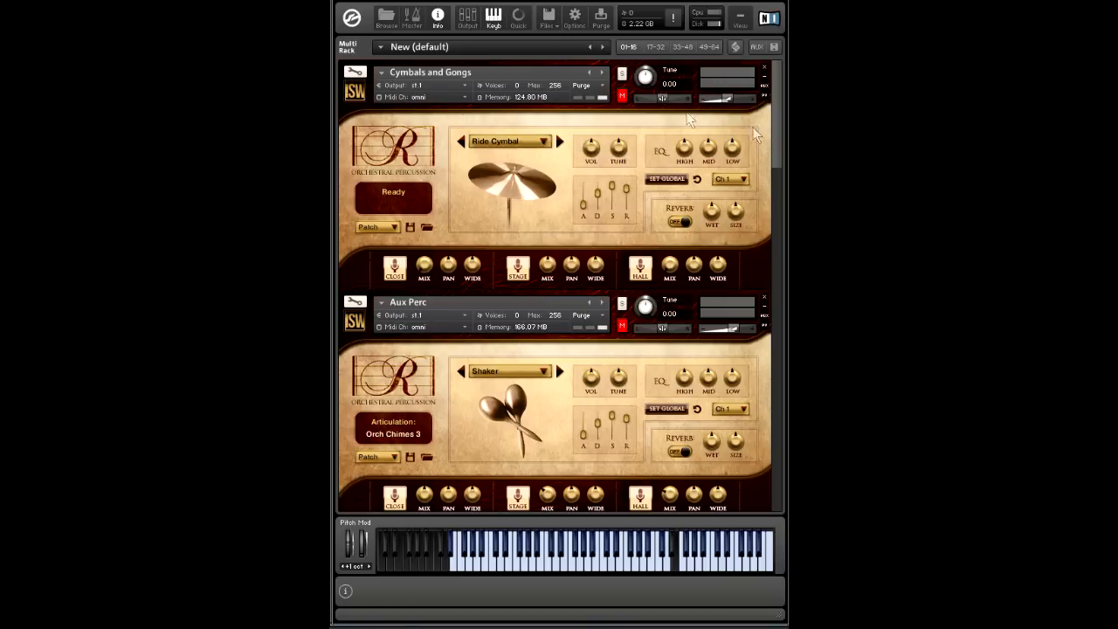
pyautogui.moveTo(556, 188)
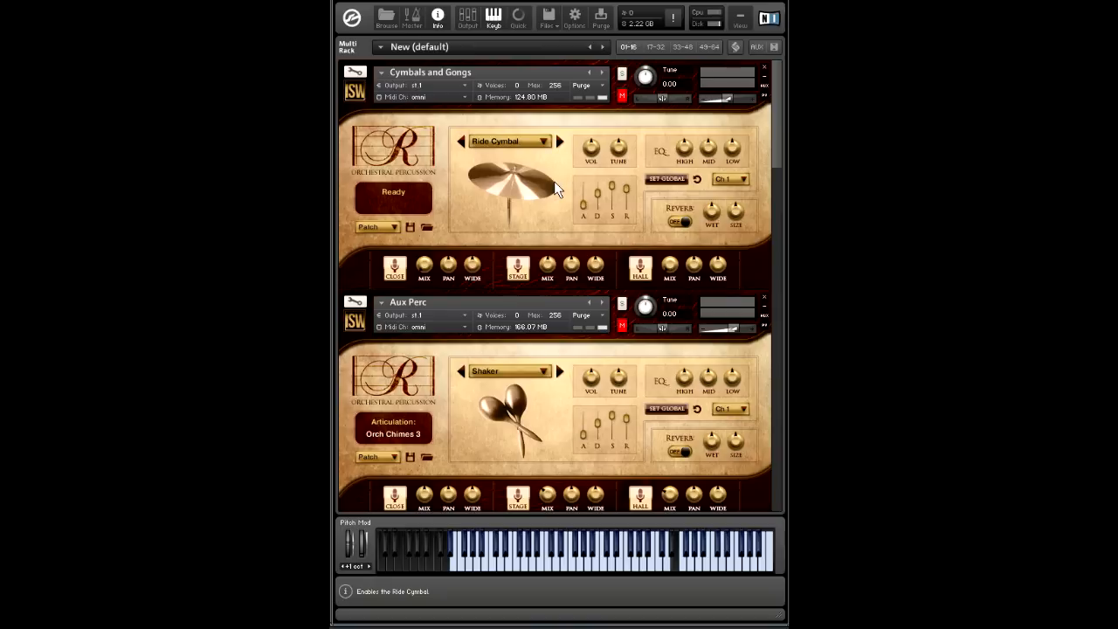